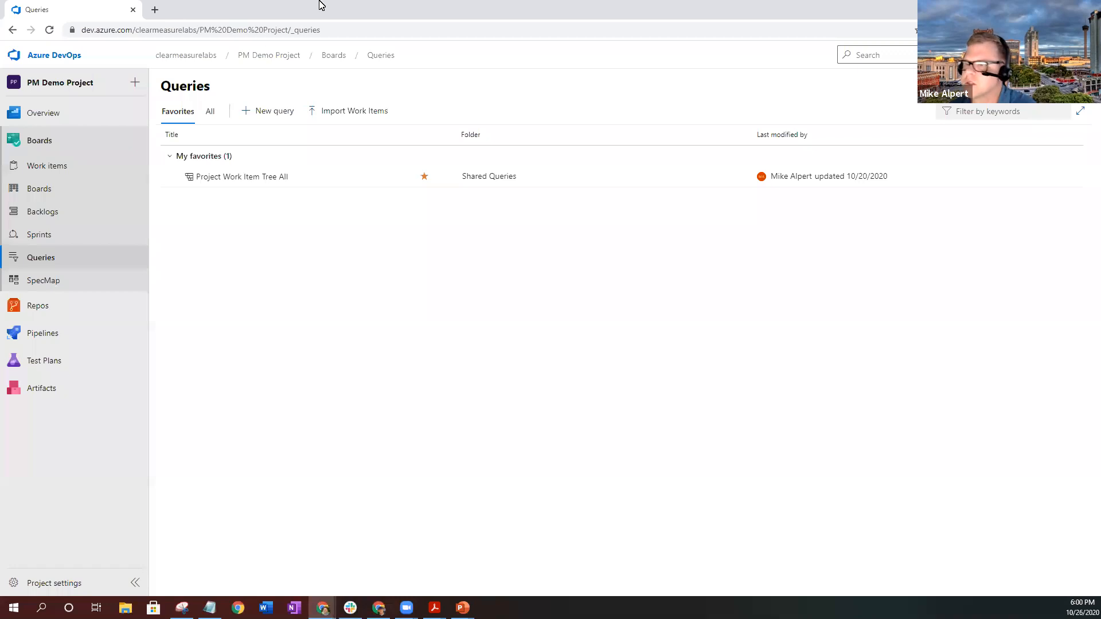
Create and run a new query for Work Item Type Bug, listing seven bugs
{"action": "left_click", "coordinate": [273, 110]}
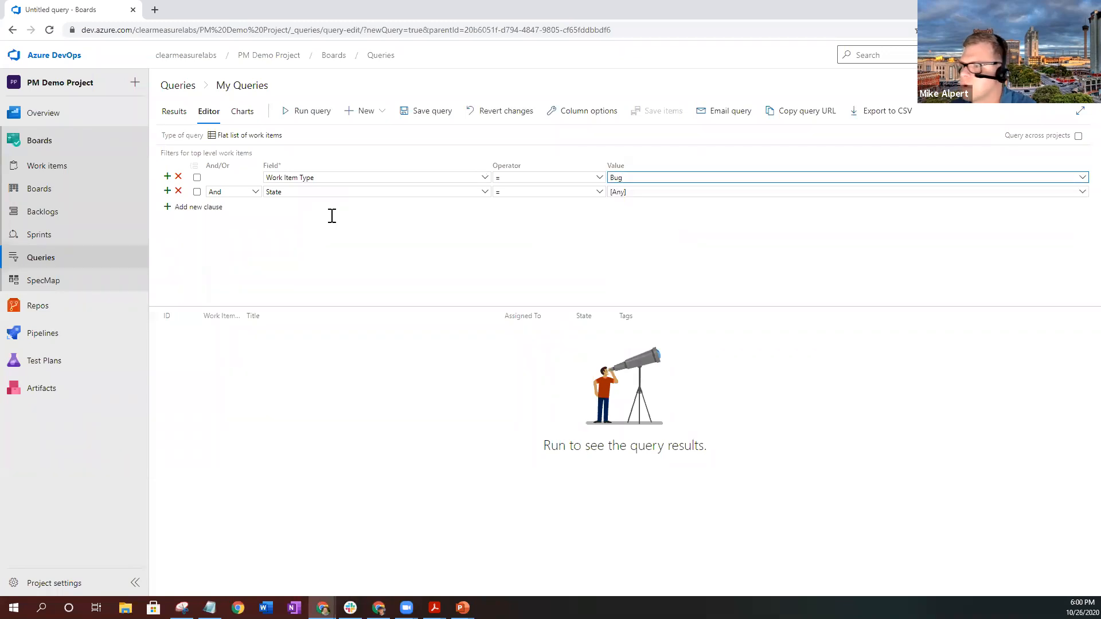
{"action": "left_click", "coordinate": [312, 110]}
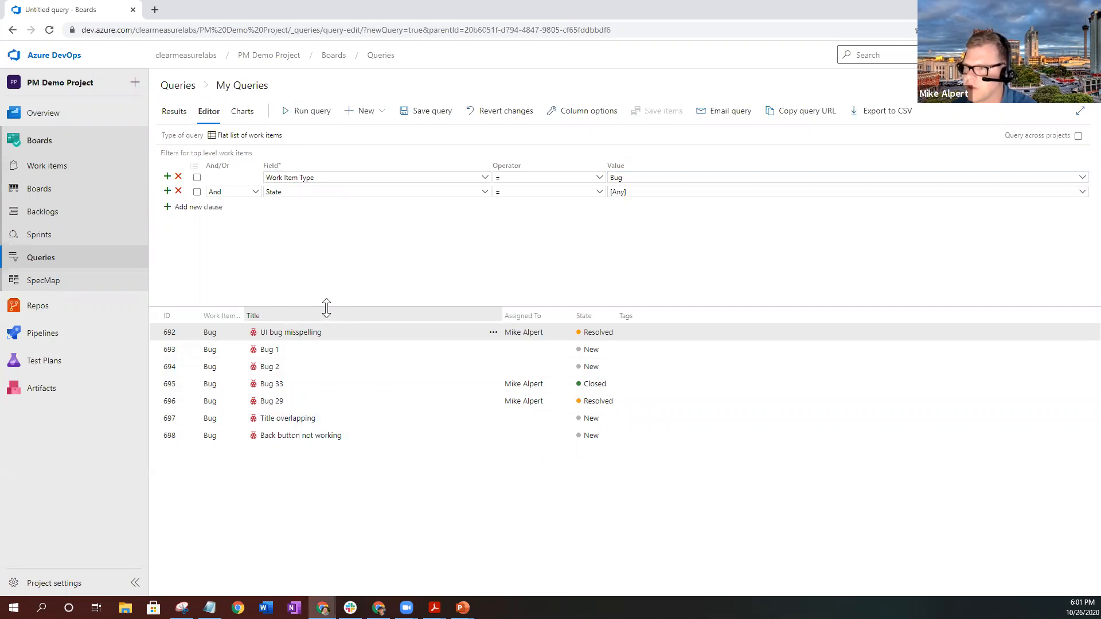
{"action": "mouse_move", "coordinate": [508, 295]}
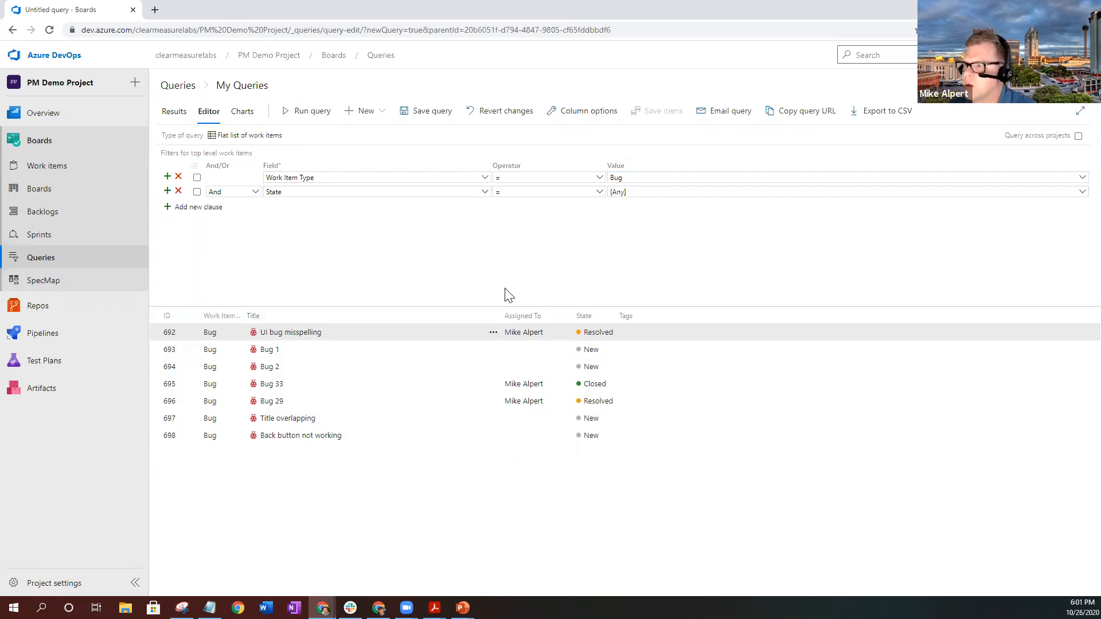
Save the bug query as 'All Project Bugs' in the Shared Queries folder
{"action": "left_click", "coordinate": [431, 111]}
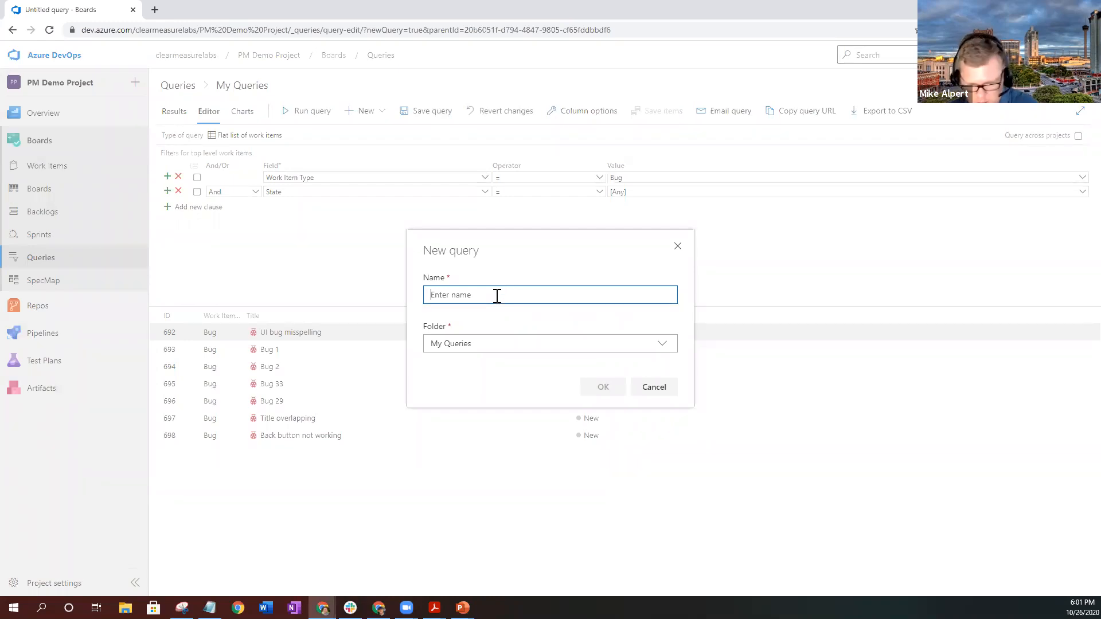
{"action": "type", "text": "All Project Bugs"}
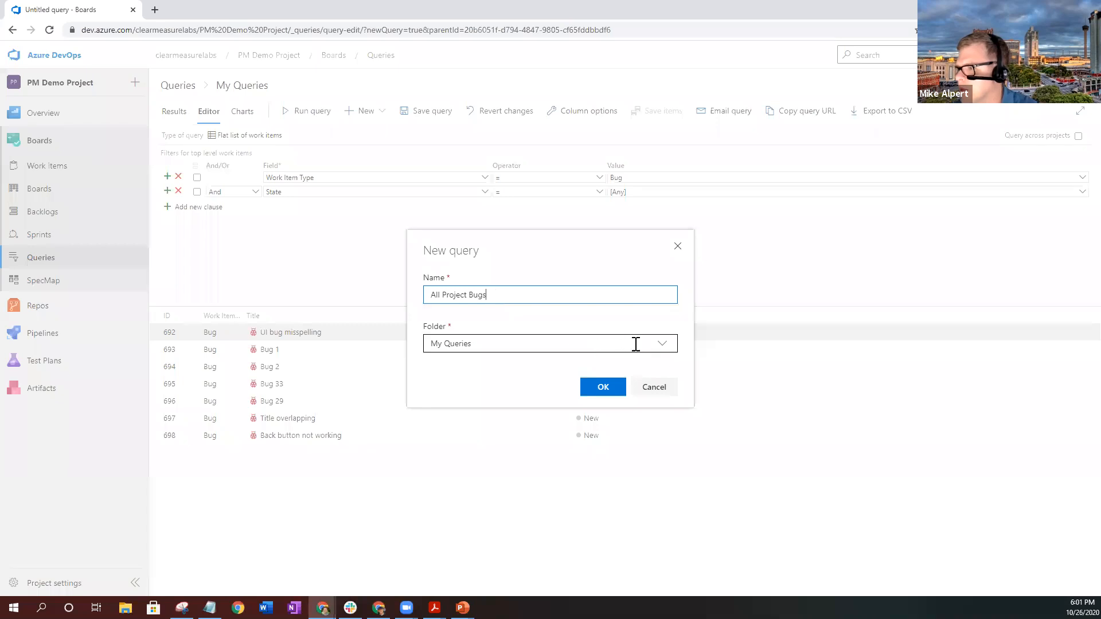
{"action": "left_click", "coordinate": [660, 343]}
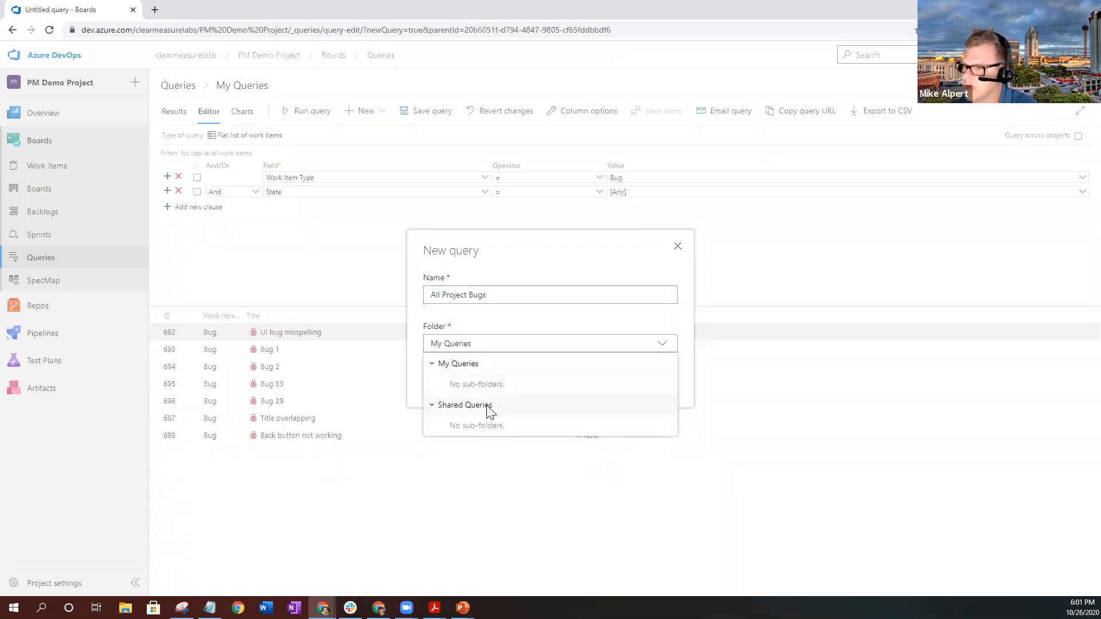
{"action": "left_click", "coordinate": [465, 404]}
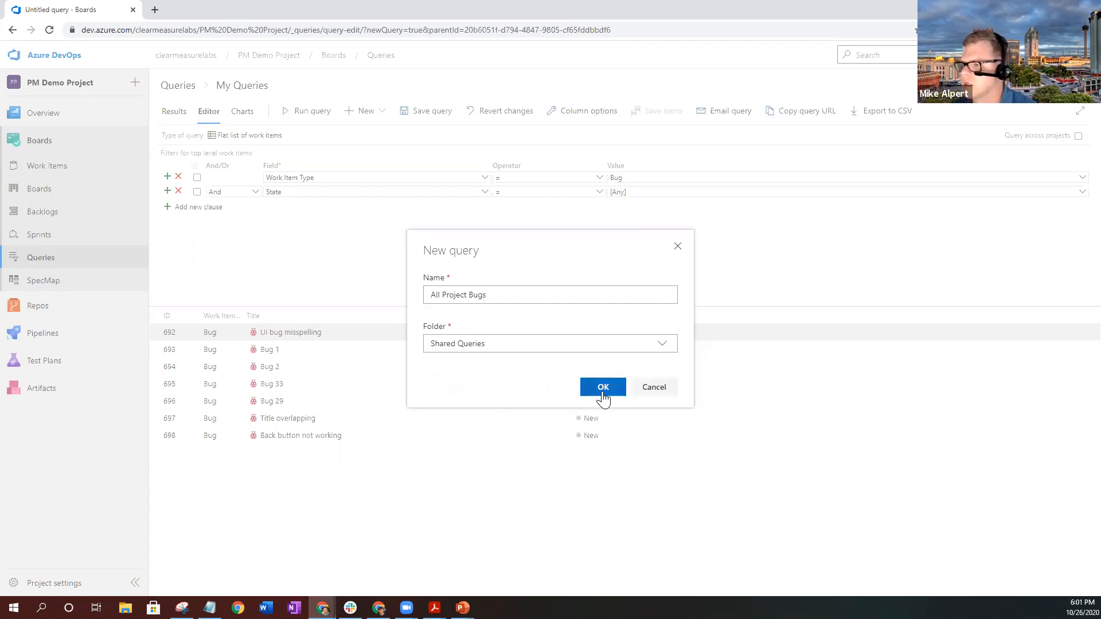
{"action": "left_click", "coordinate": [602, 387]}
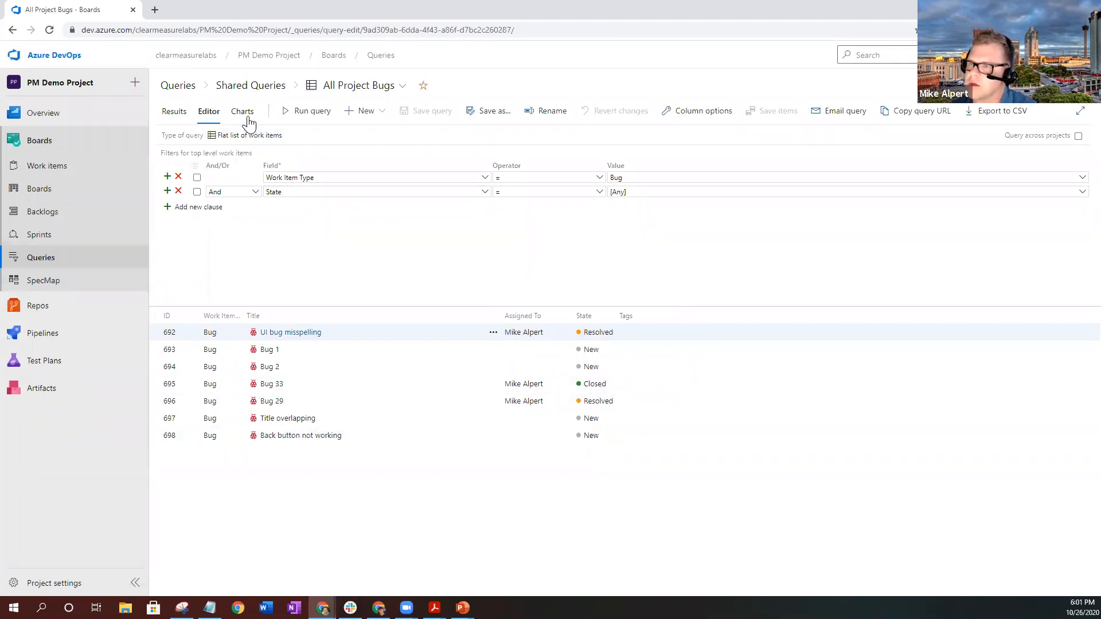
Create a pie chart grouped by State: 4 New, 2 Resolved, 1 Closed
{"action": "left_click", "coordinate": [241, 111]}
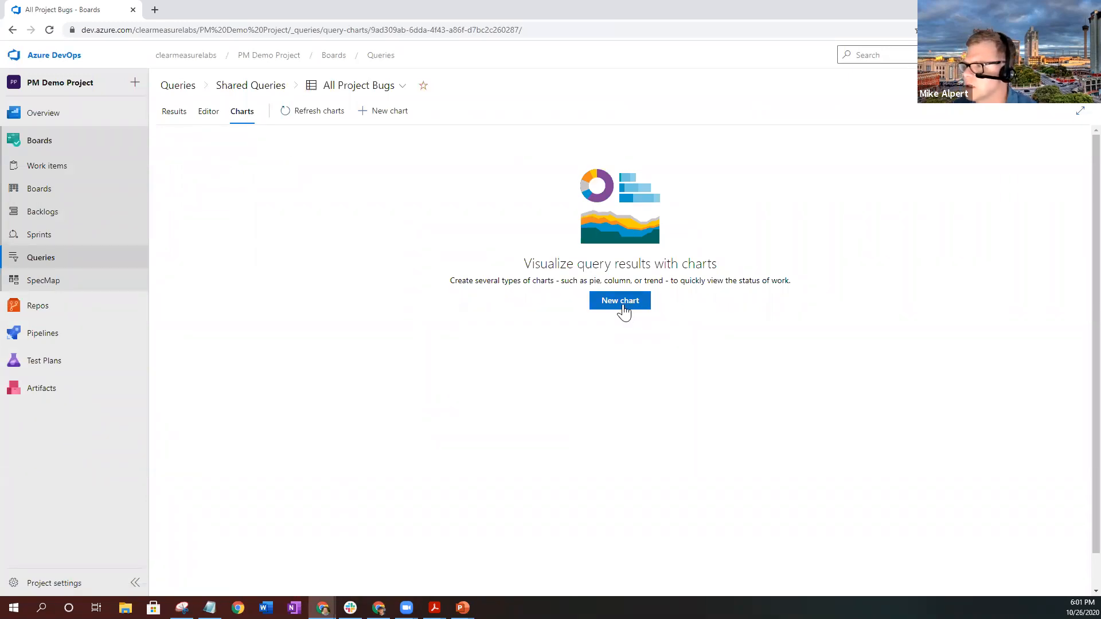
{"action": "left_click", "coordinate": [619, 300]}
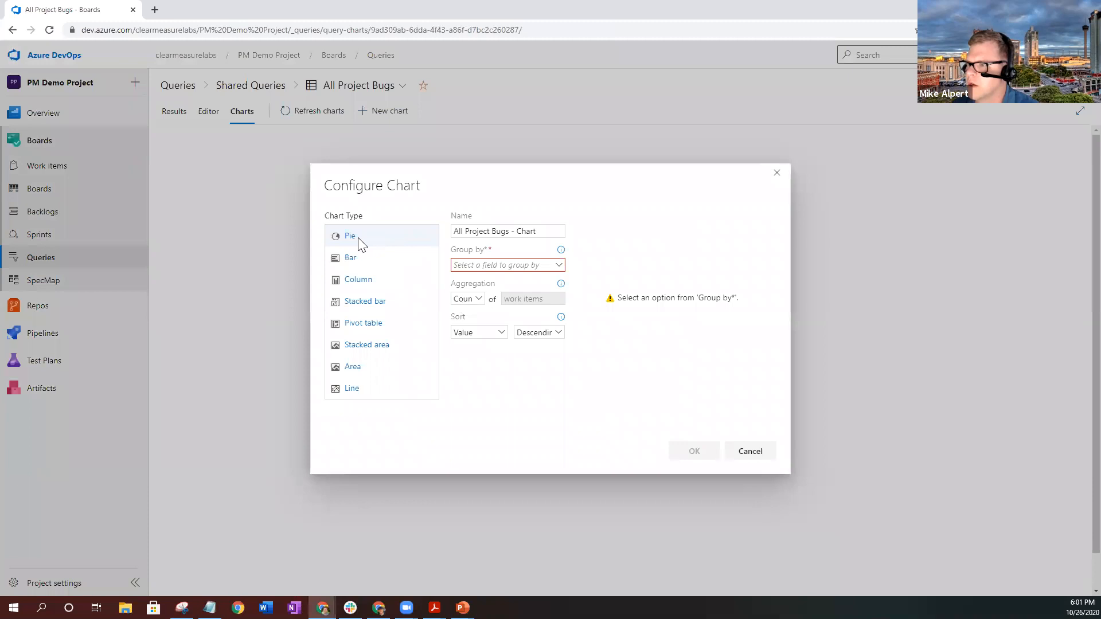
{"action": "mouse_move", "coordinate": [391, 231]}
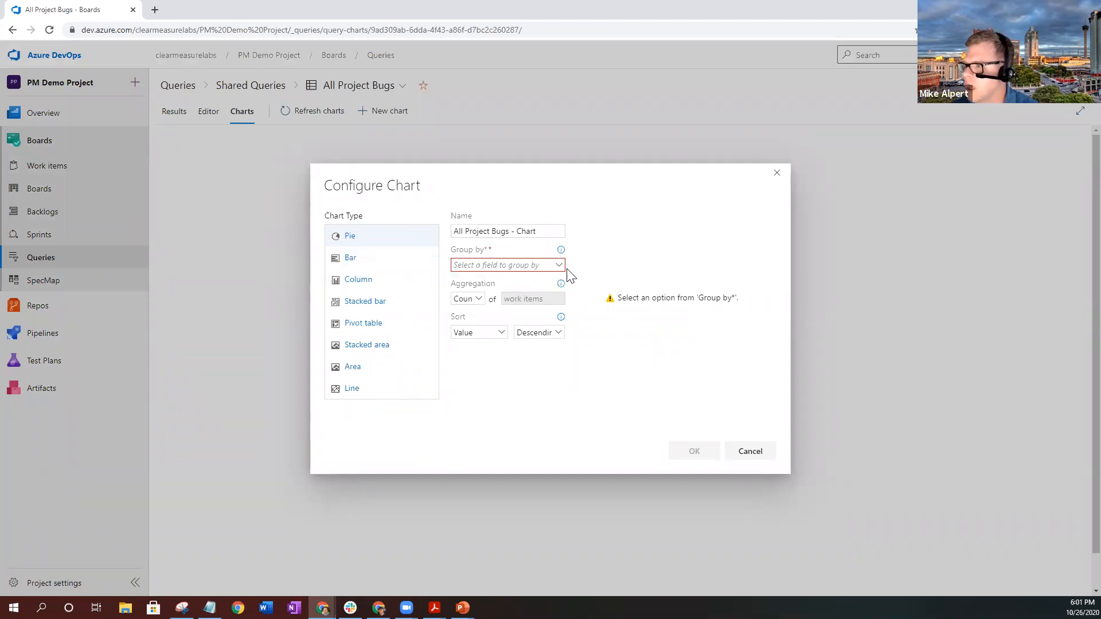
{"action": "left_click", "coordinate": [507, 265]}
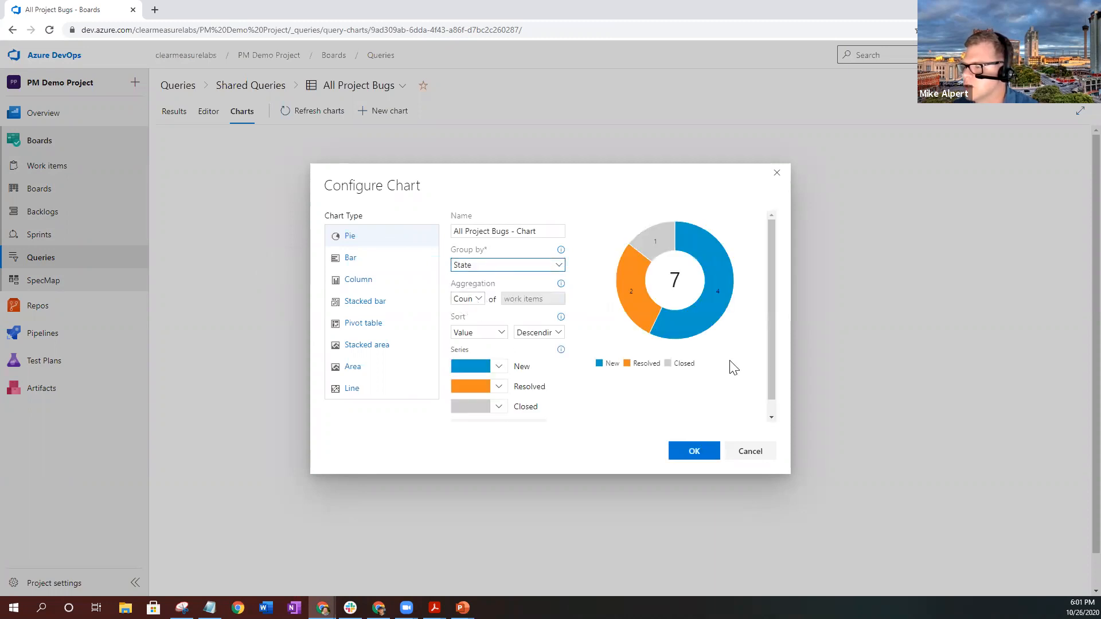
{"action": "mouse_move", "coordinate": [733, 366]}
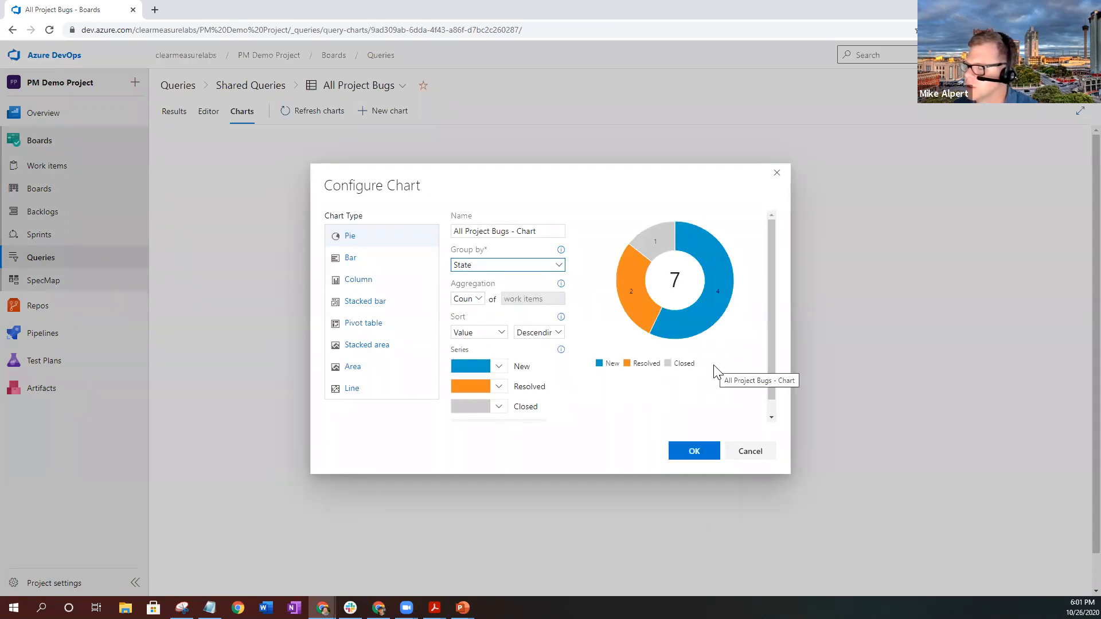
{"action": "mouse_move", "coordinate": [682, 294]}
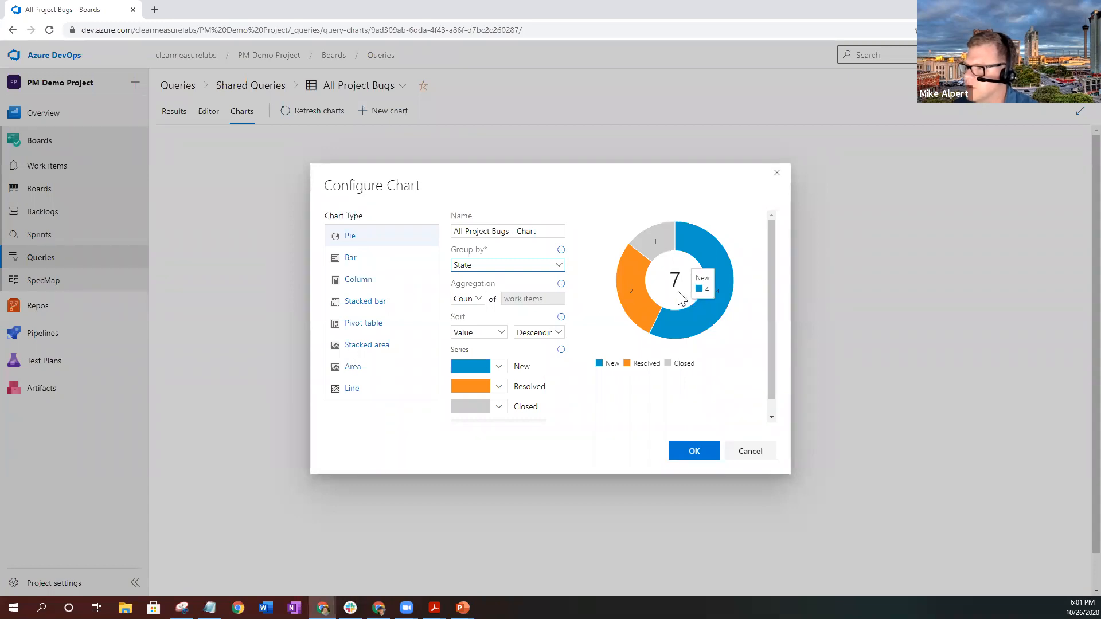
{"action": "mouse_move", "coordinate": [709, 385]}
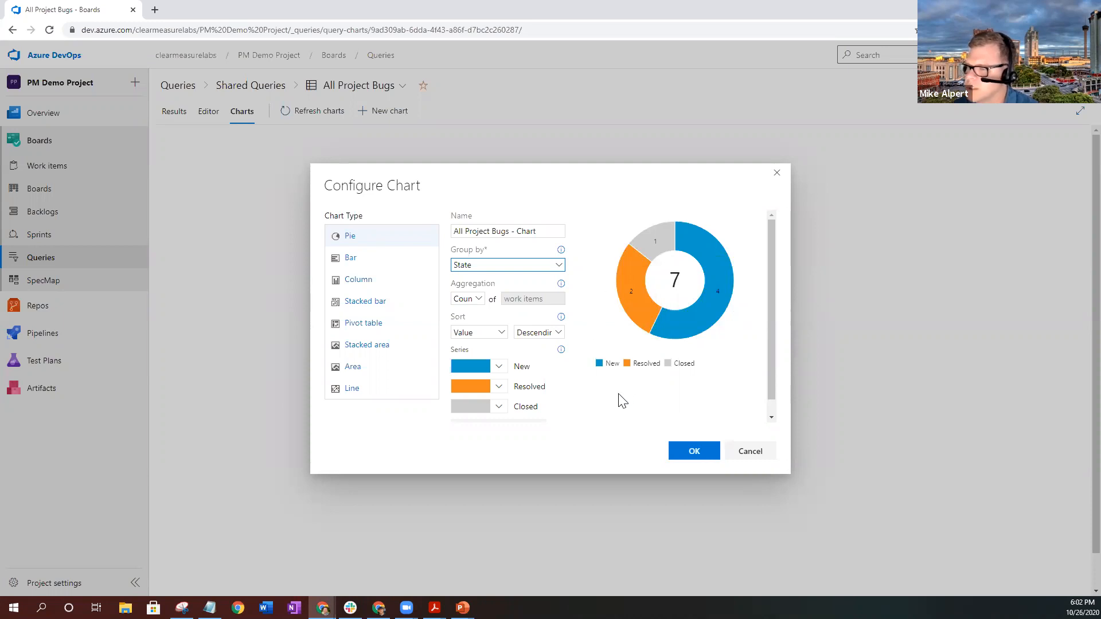
{"action": "mouse_move", "coordinate": [617, 398]}
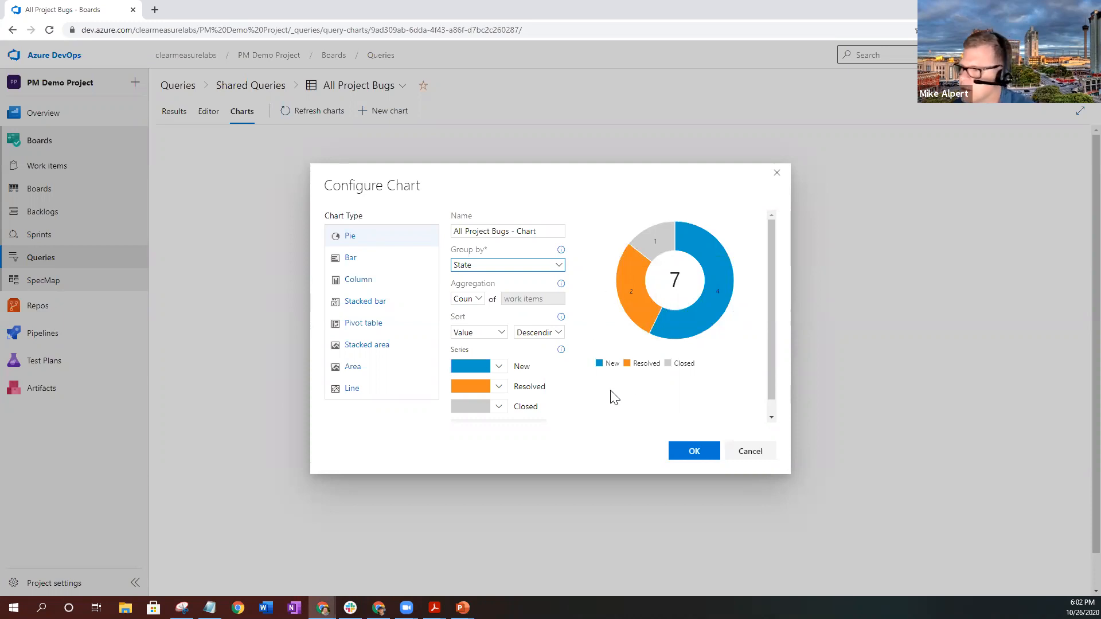
{"action": "mouse_move", "coordinate": [498, 366]}
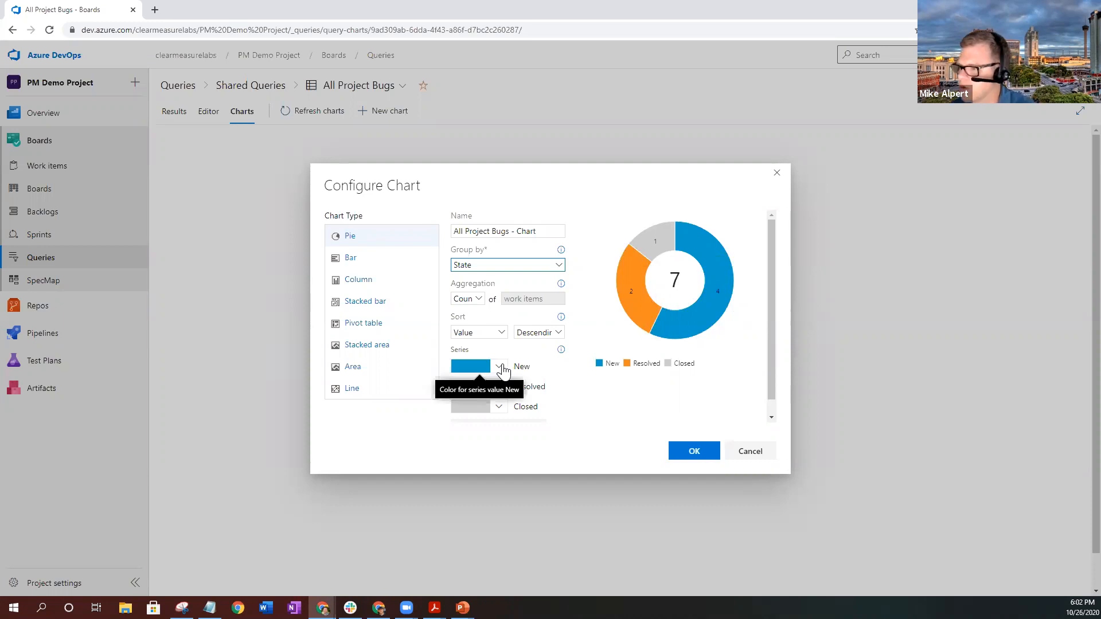
Colour the pie's New series dark red and the Closed series dark green
{"action": "left_click", "coordinate": [499, 366]}
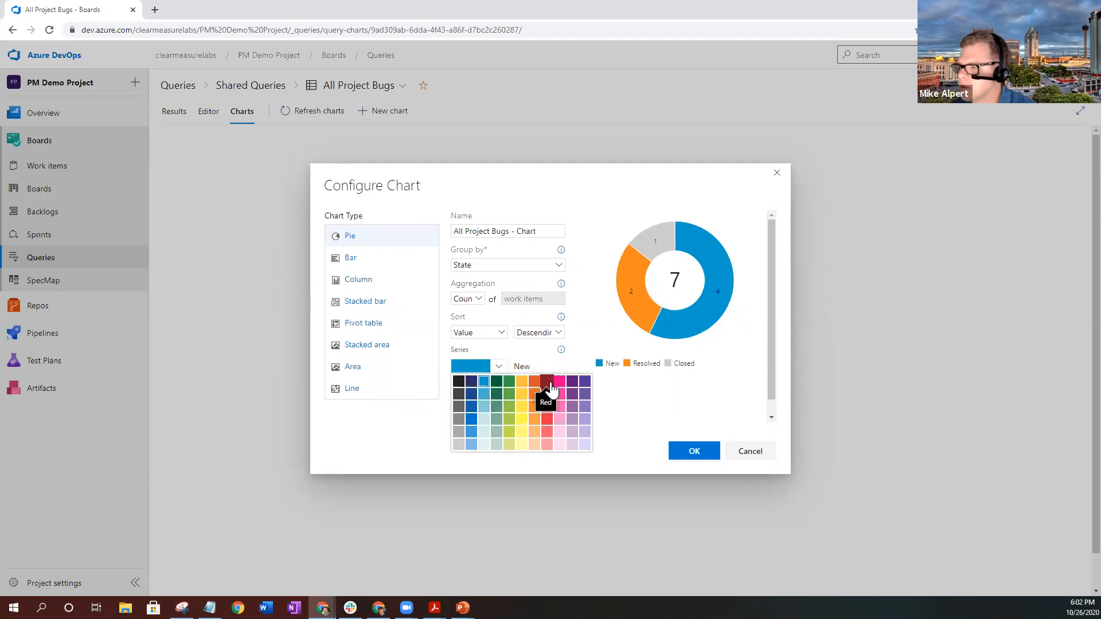
{"action": "left_click", "coordinate": [546, 386]}
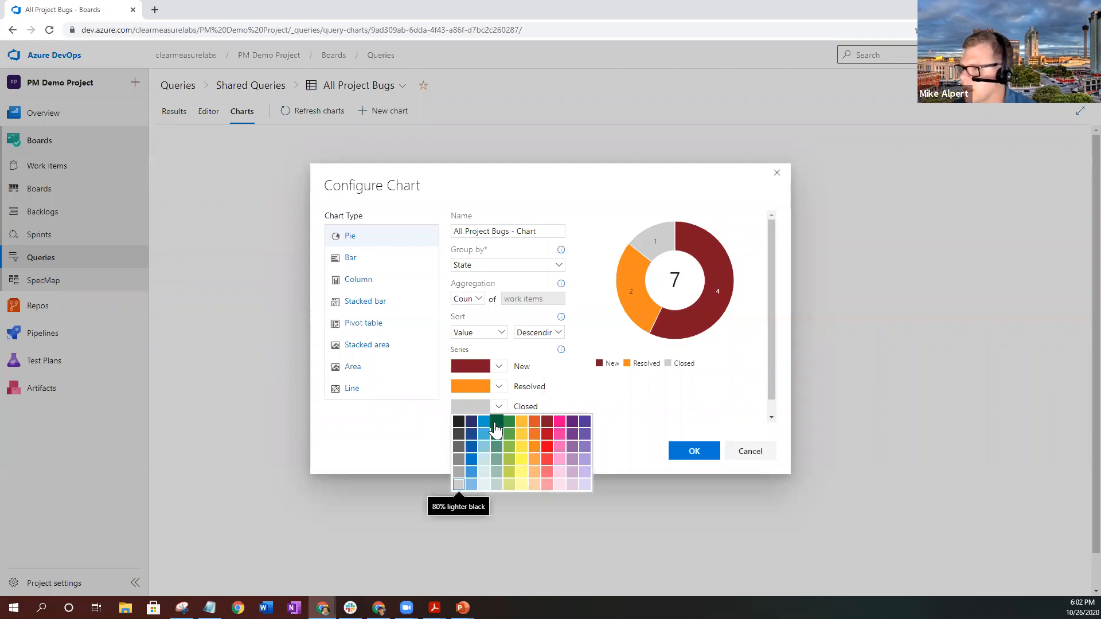
{"action": "left_click", "coordinate": [498, 420]}
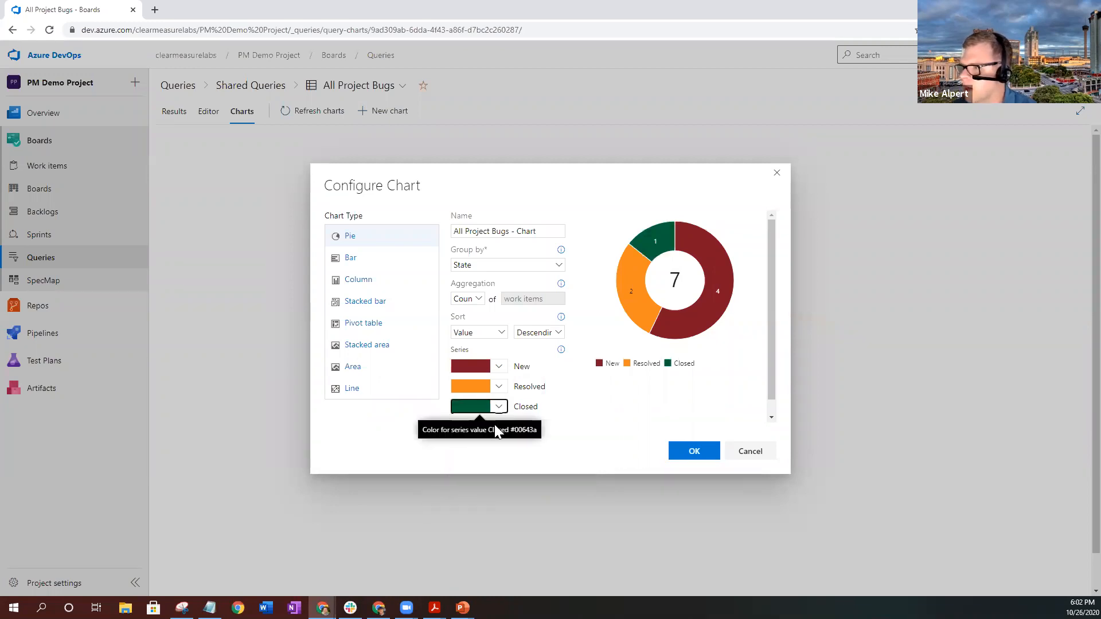
{"action": "mouse_move", "coordinate": [574, 385]}
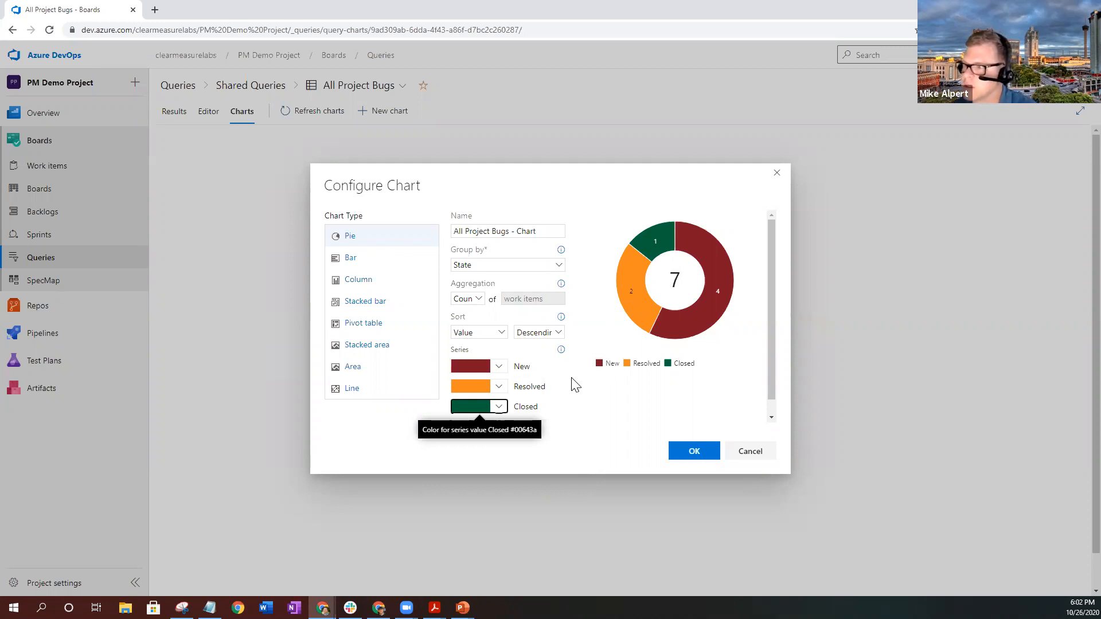
Rename the pie chart 'All Project Bugs Current States' and save it
{"action": "left_click", "coordinate": [506, 231]}
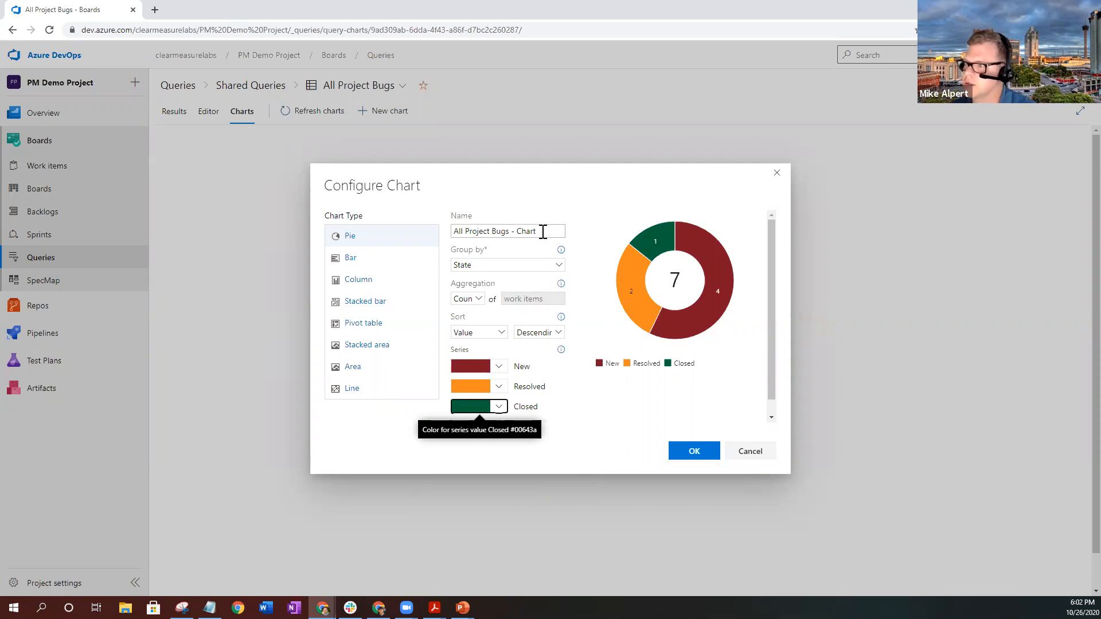
{"action": "left_click", "coordinate": [507, 231]}
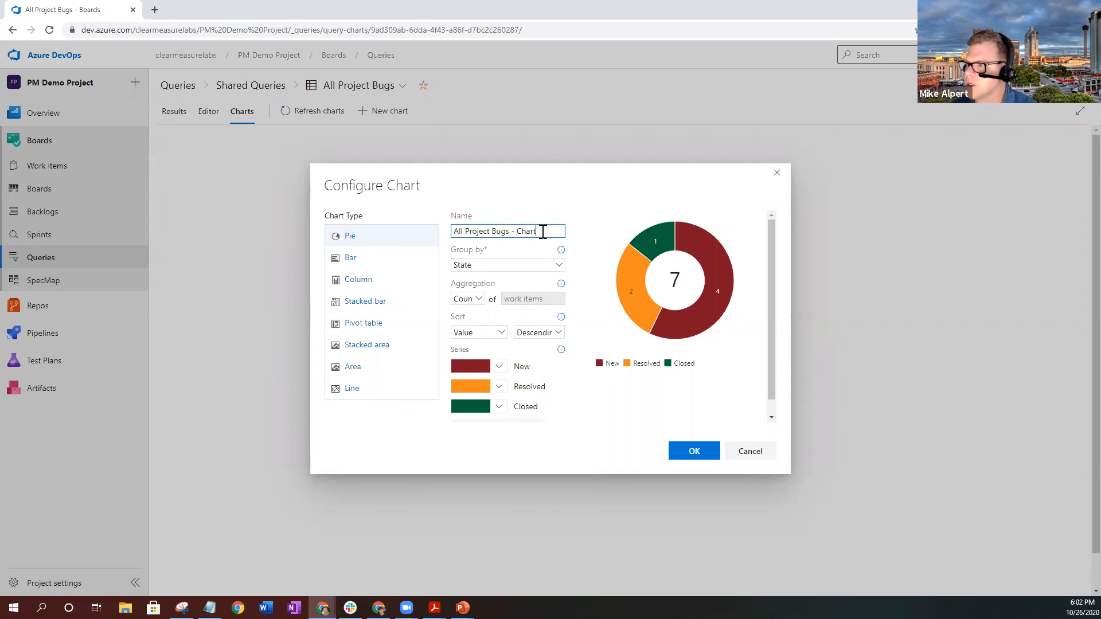
{"action": "double_click", "coordinate": [525, 230]}
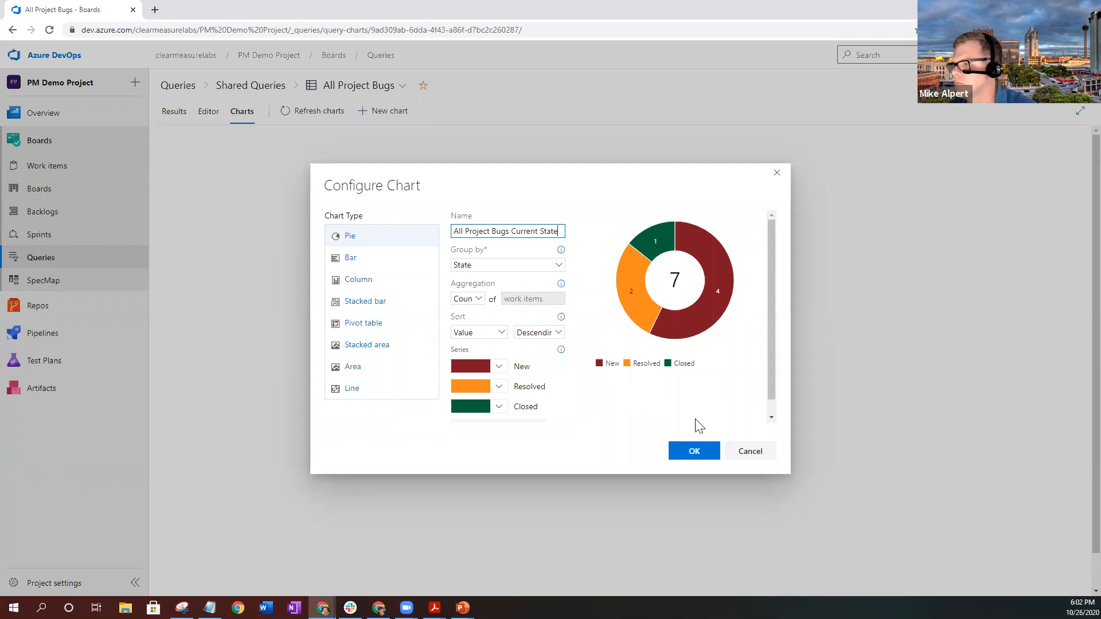
{"action": "type", "text": "s"}
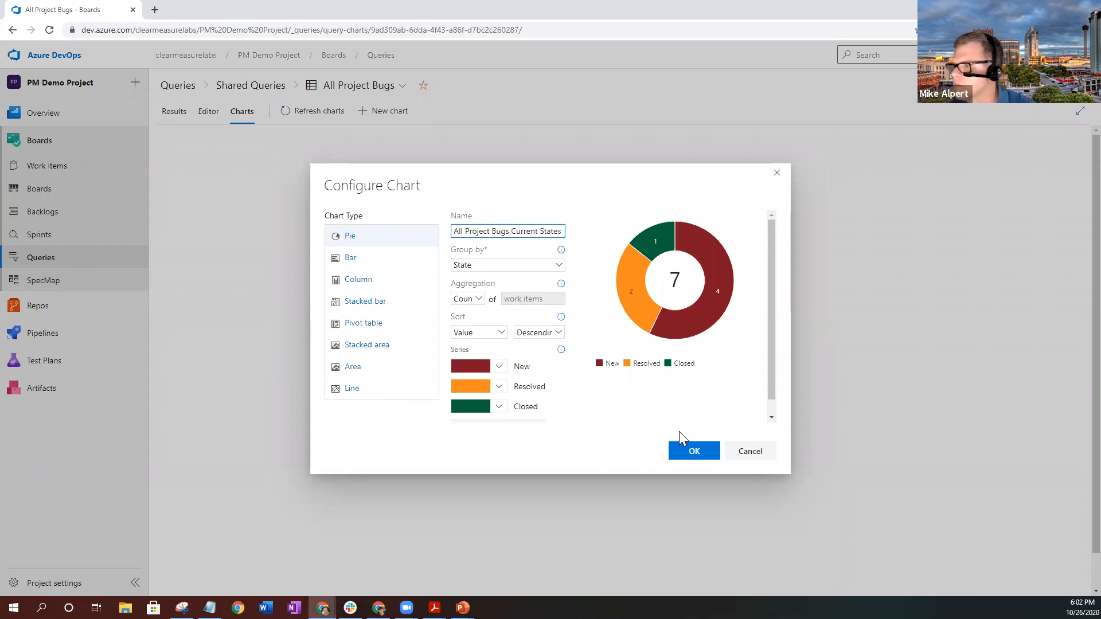
{"action": "left_click", "coordinate": [693, 450]}
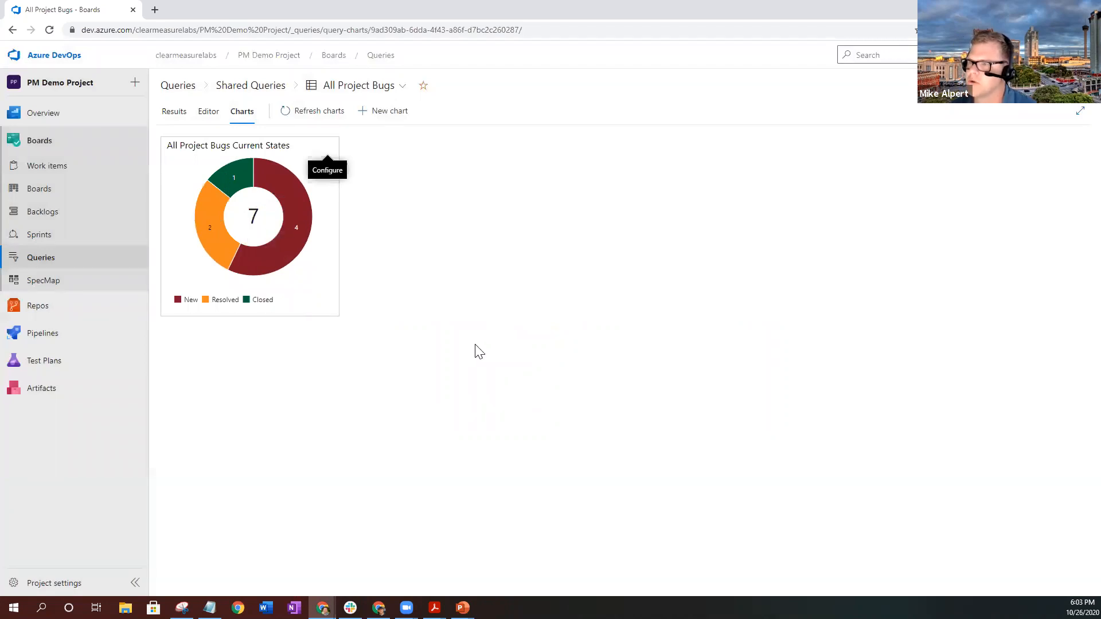
{"action": "mouse_move", "coordinate": [490, 332]}
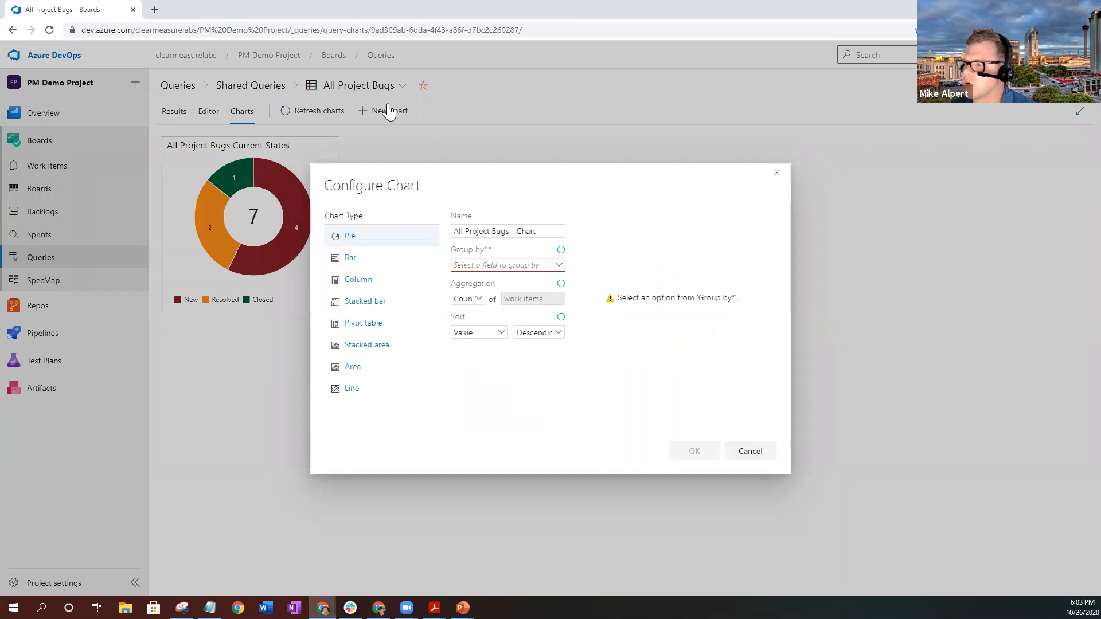
{"action": "mouse_move", "coordinate": [402, 354]}
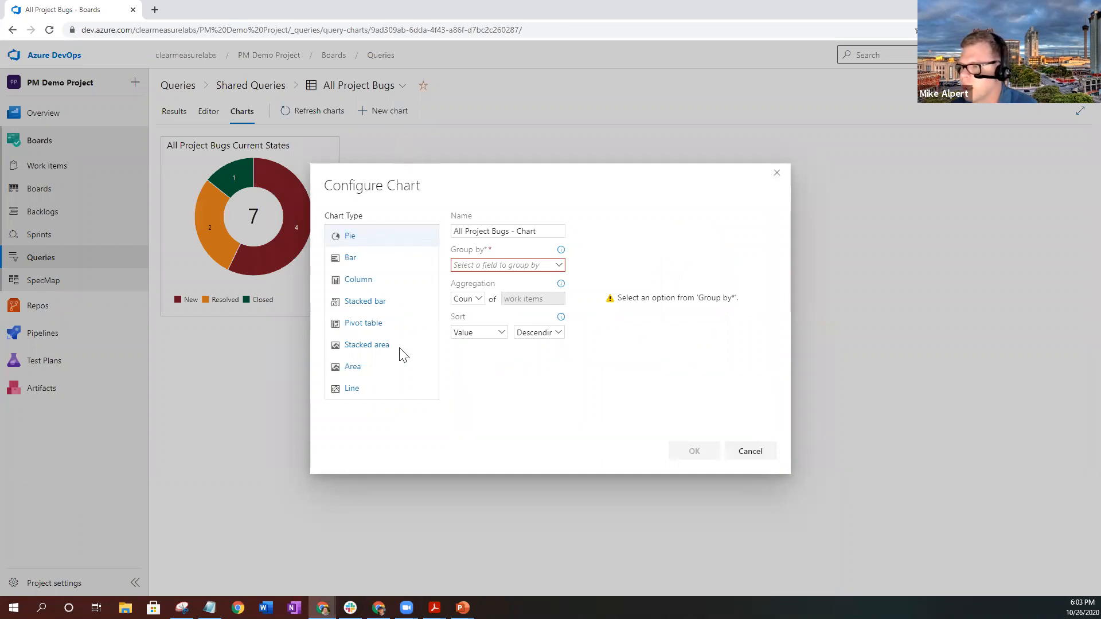
{"action": "mouse_move", "coordinate": [366, 344]}
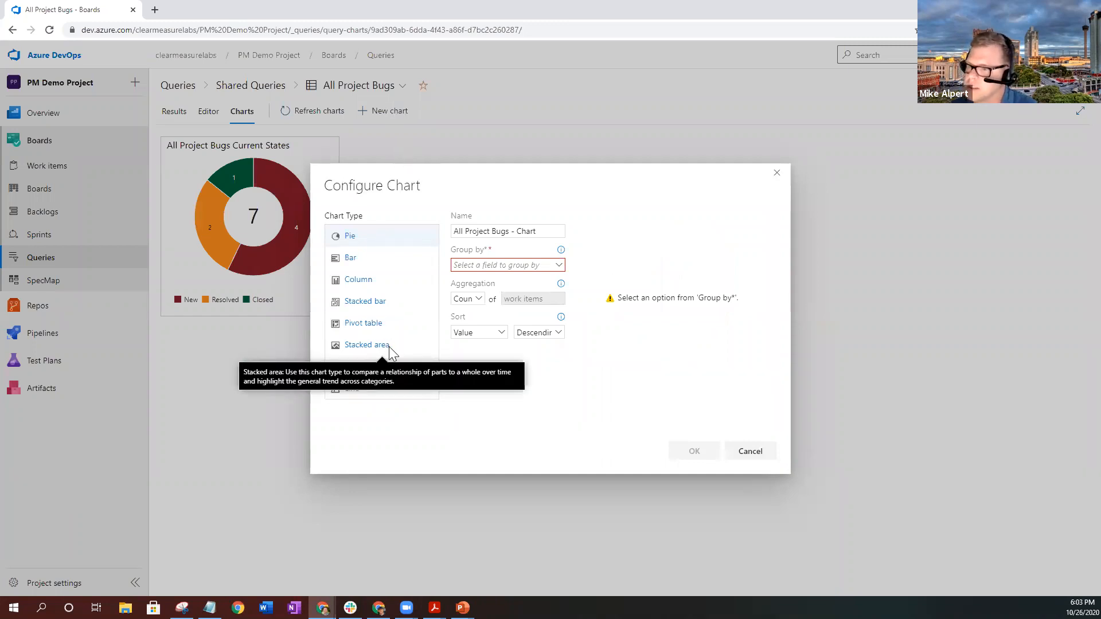
Configure the new chart as a stacked area by State over the last seven days
{"action": "left_click", "coordinate": [366, 344]}
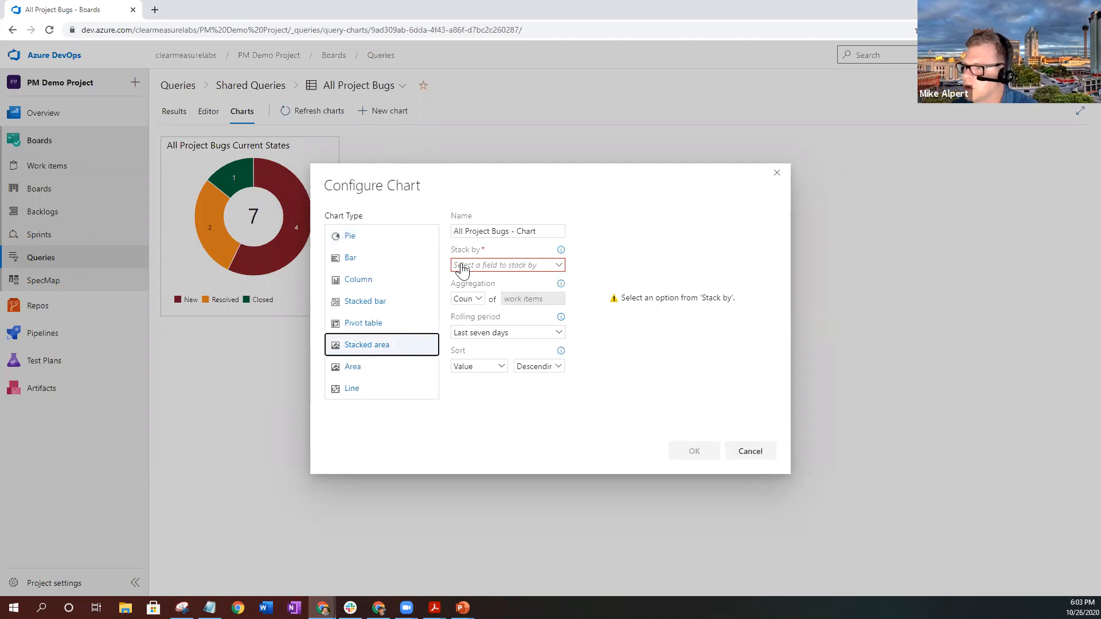
{"action": "left_click", "coordinate": [506, 264]}
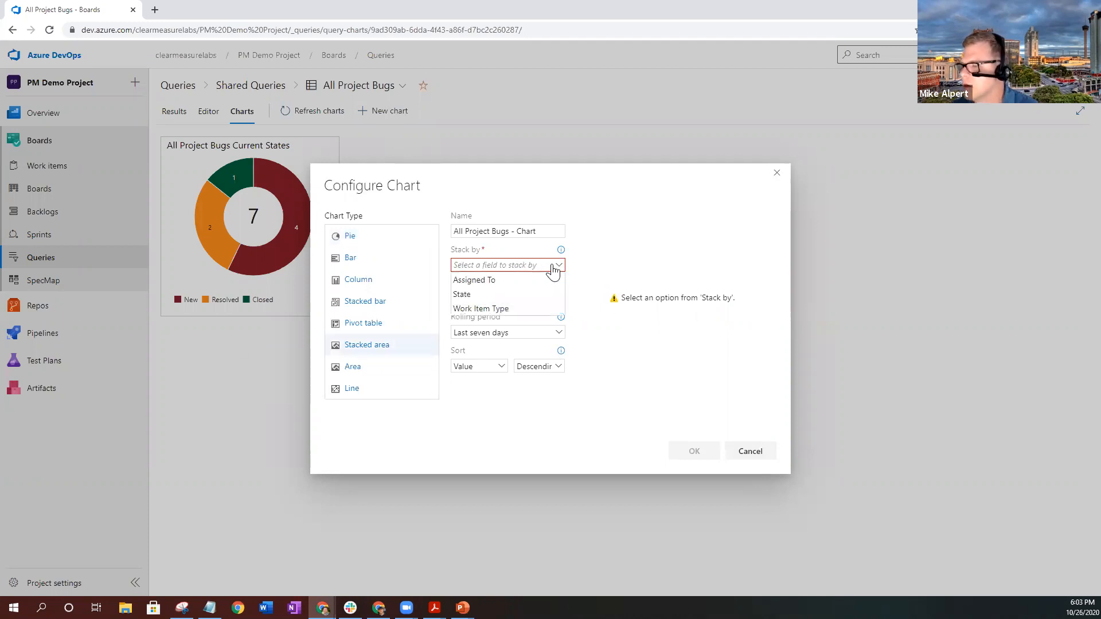
{"action": "left_click", "coordinate": [462, 294]}
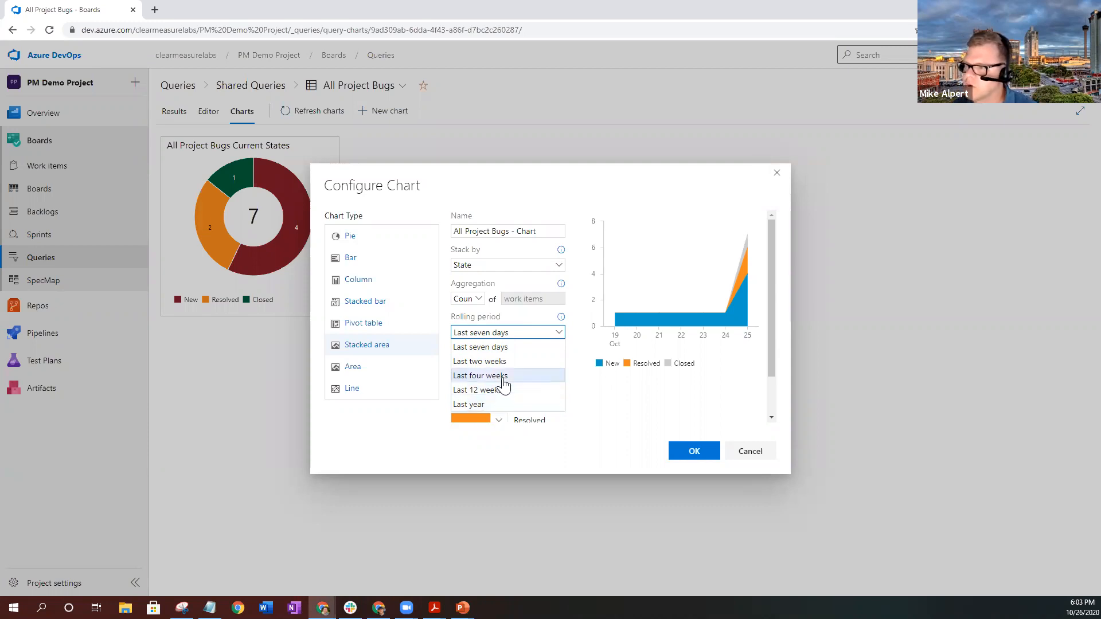
{"action": "left_click", "coordinate": [480, 332]}
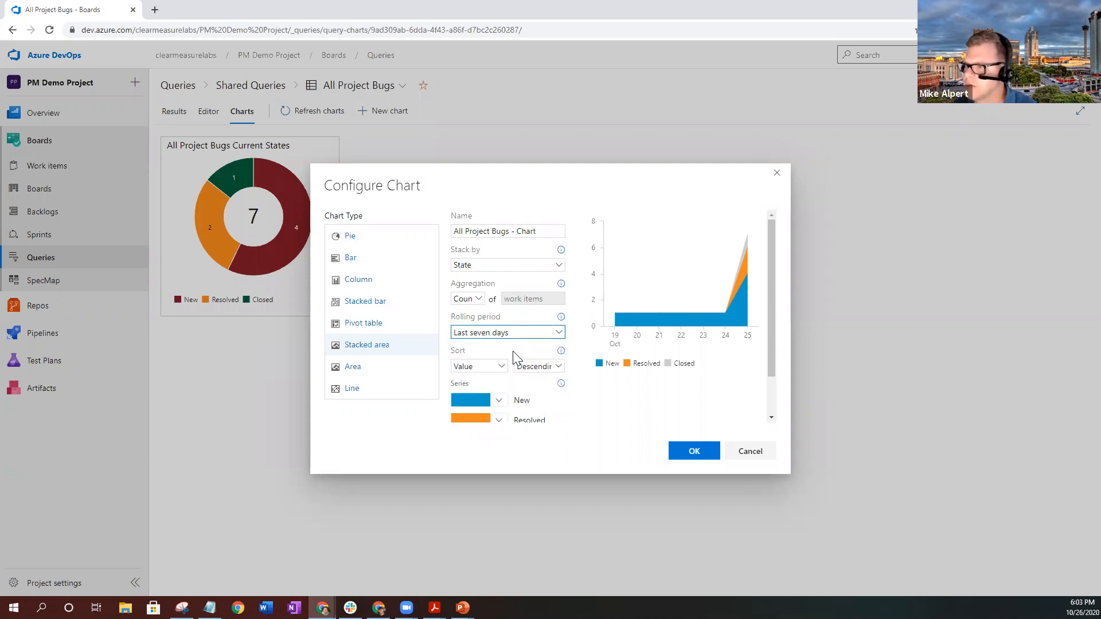
{"action": "mouse_move", "coordinate": [725, 316]}
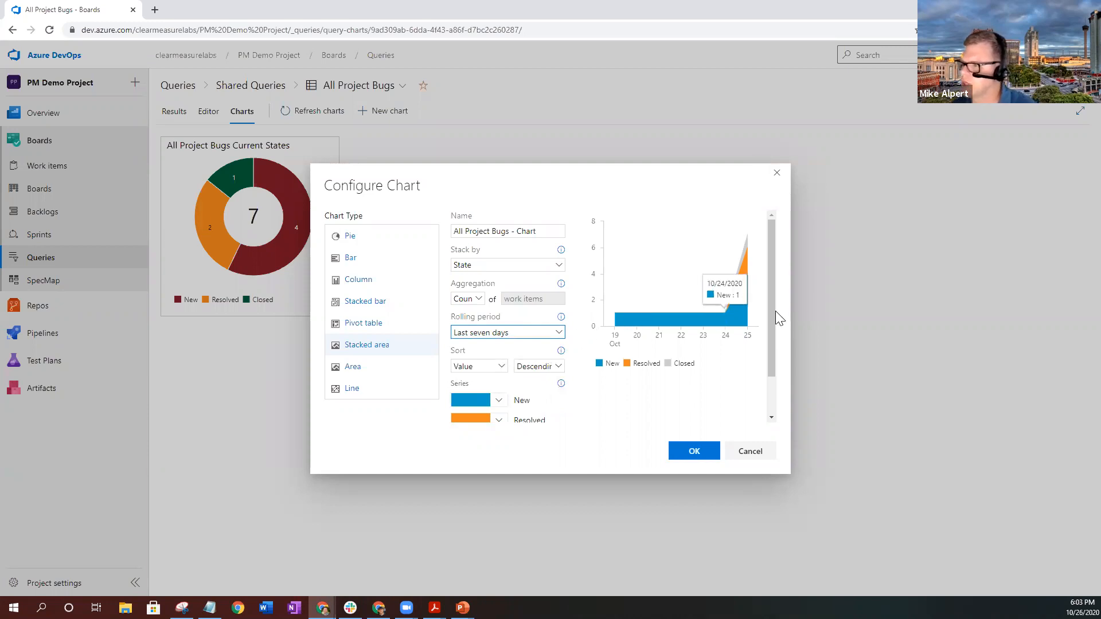
{"action": "mouse_move", "coordinate": [657, 316]}
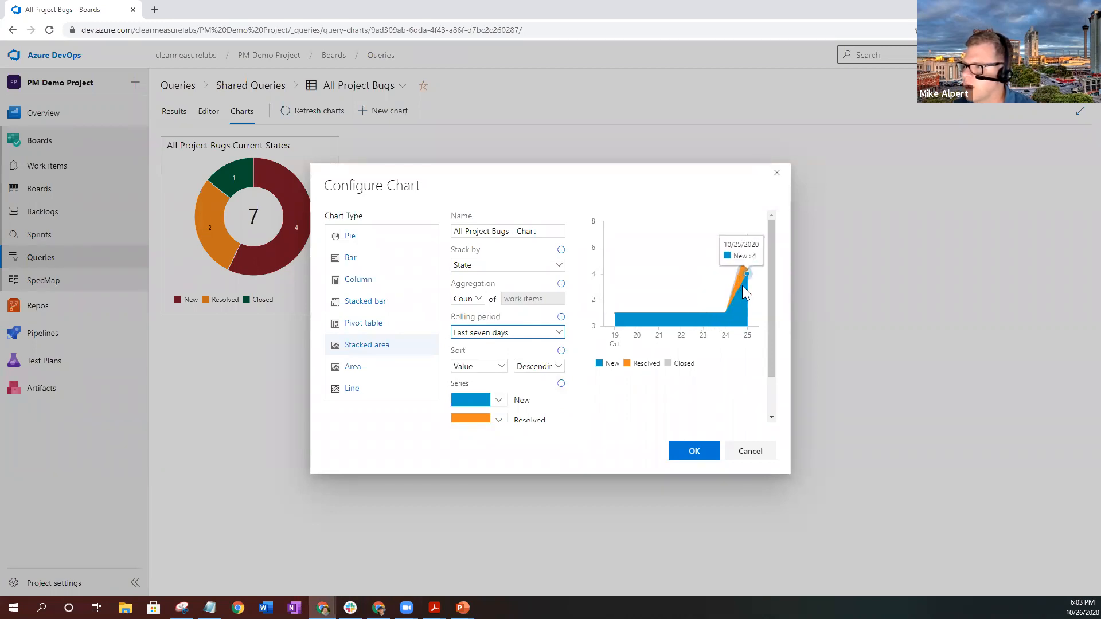
{"action": "mouse_move", "coordinate": [741, 274]}
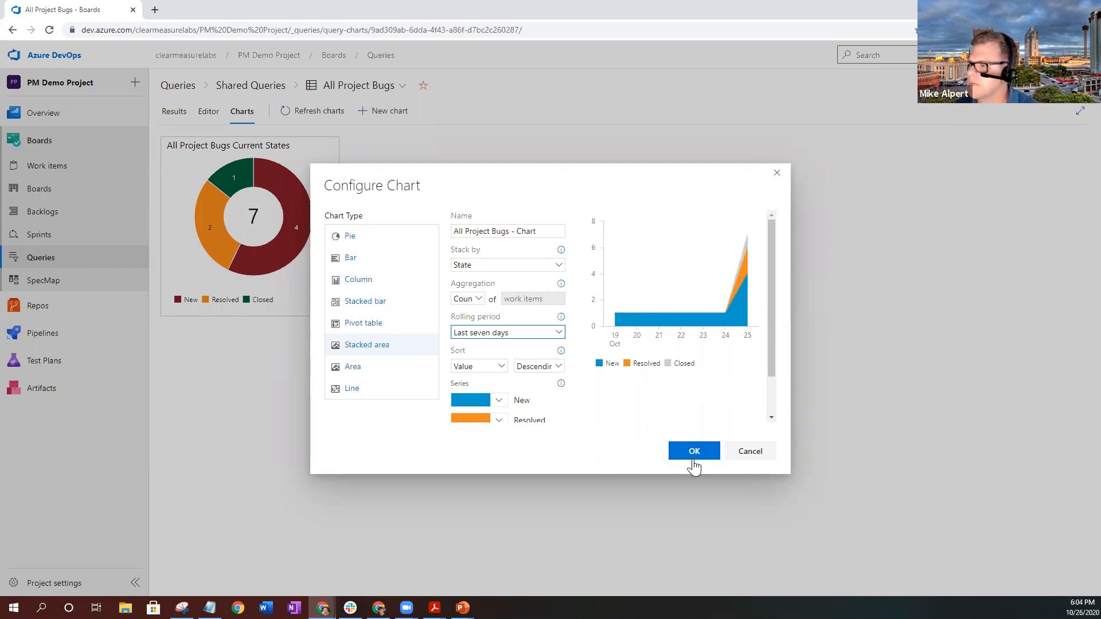
Save the stacked area chart and rename it 'All Project Bugs Status Over Time'
{"action": "left_click", "coordinate": [694, 450]}
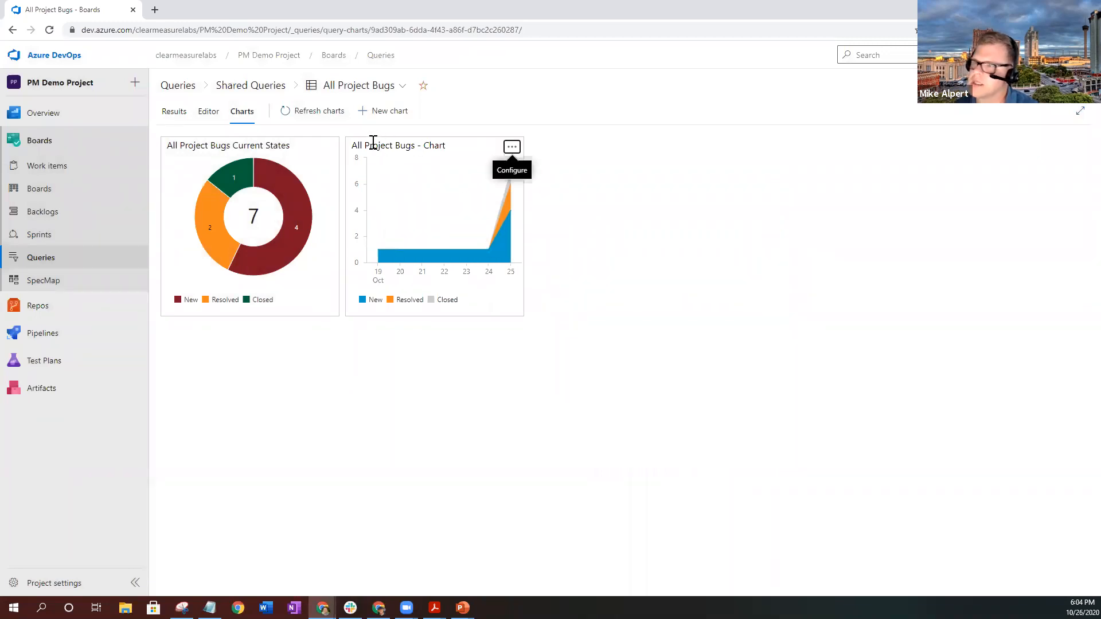
{"action": "mouse_move", "coordinate": [510, 146]}
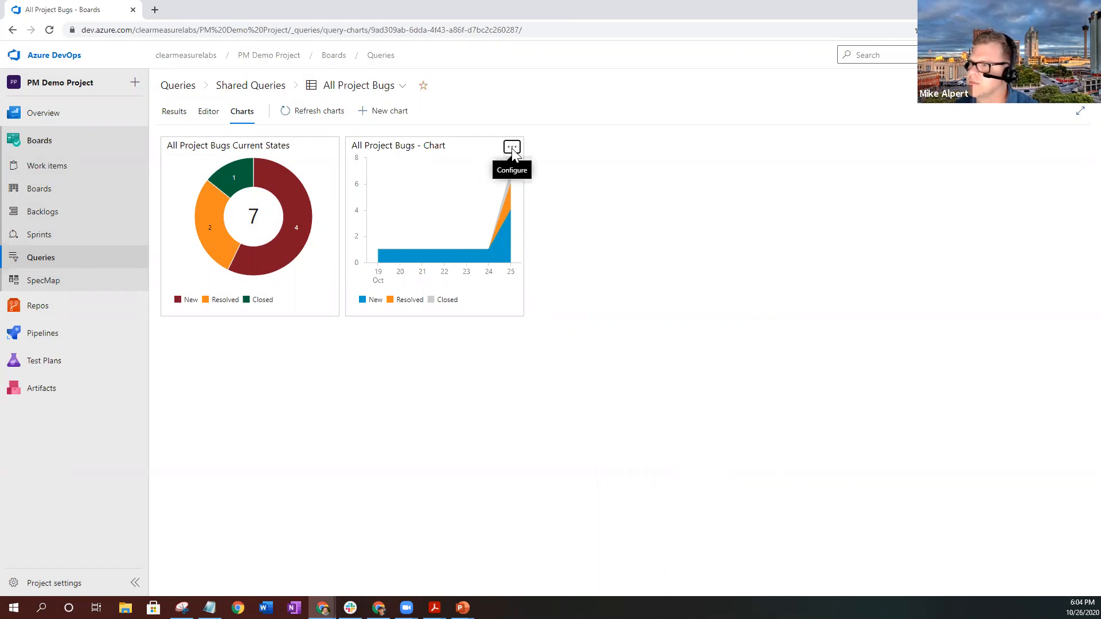
{"action": "left_click", "coordinate": [511, 147]}
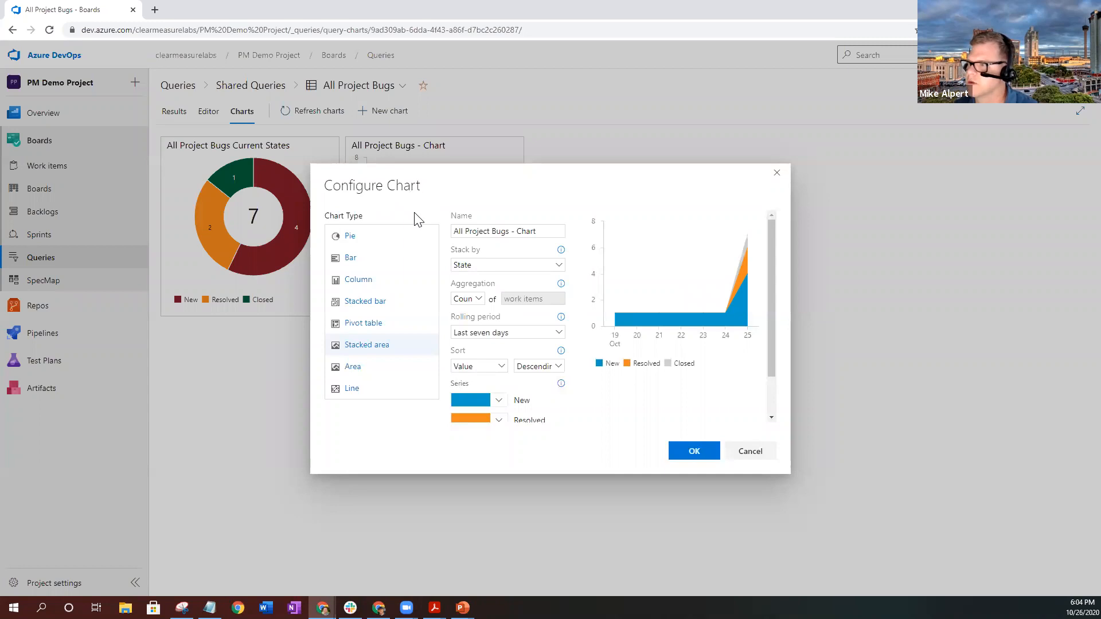
{"action": "left_click", "coordinate": [507, 231]}
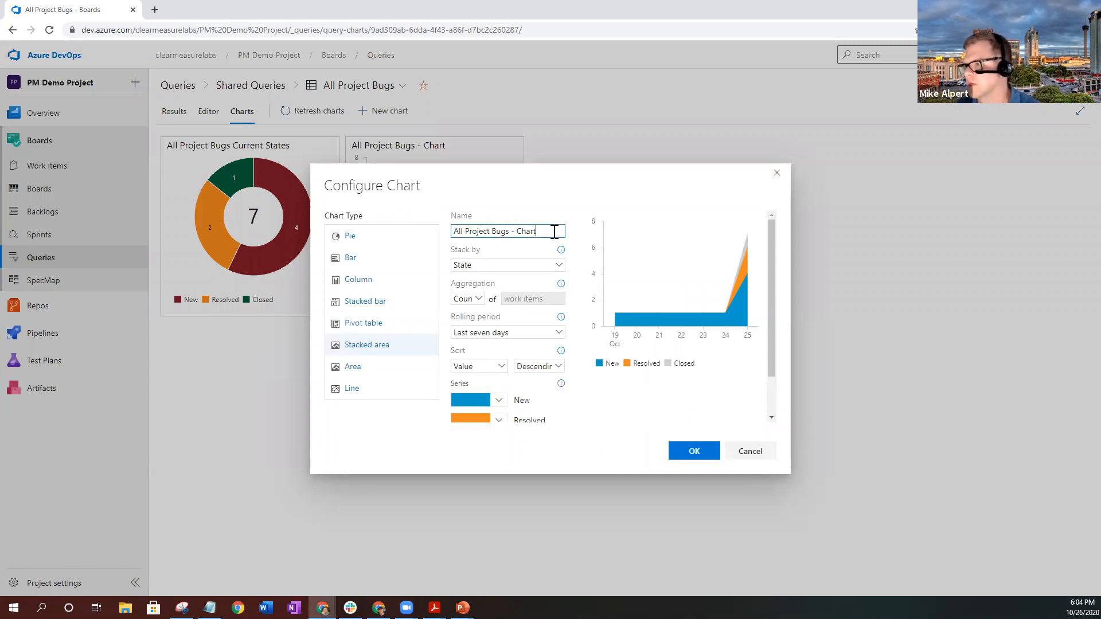
{"action": "double_click", "coordinate": [524, 231]}
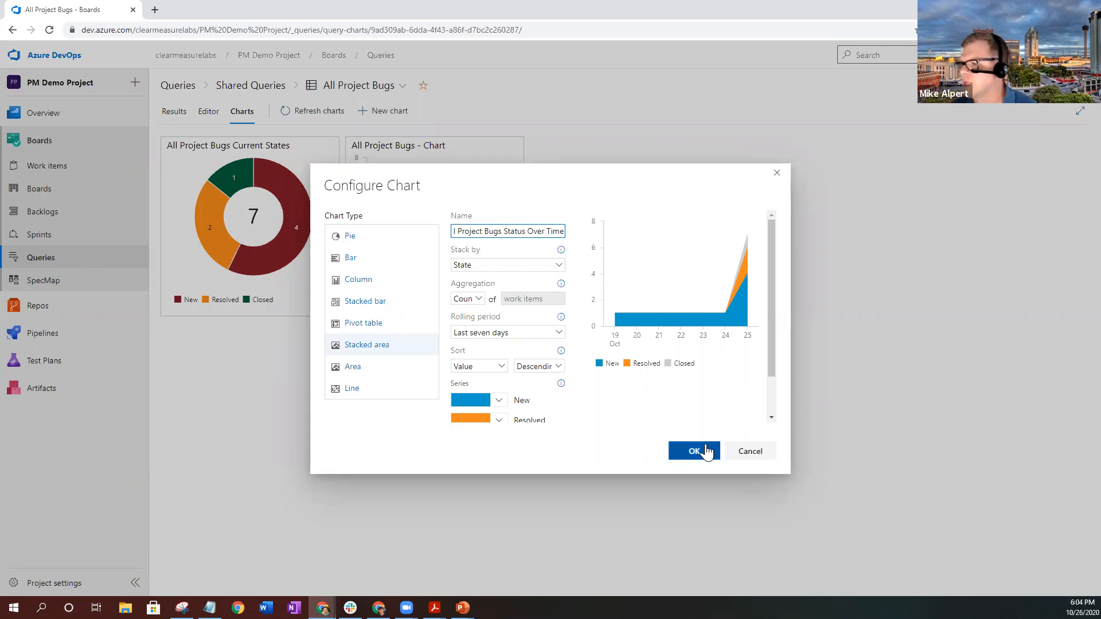
{"action": "left_click", "coordinate": [693, 450]}
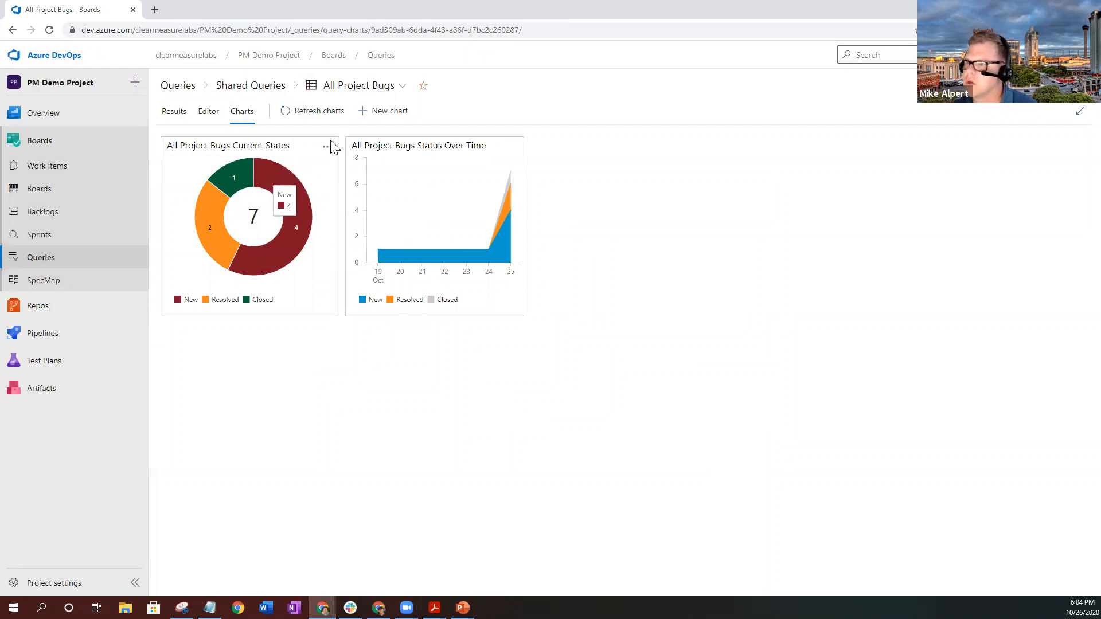
Add the Current States pie to the PM Demo Project Team - Overview dashboard
{"action": "left_click", "coordinate": [327, 146]}
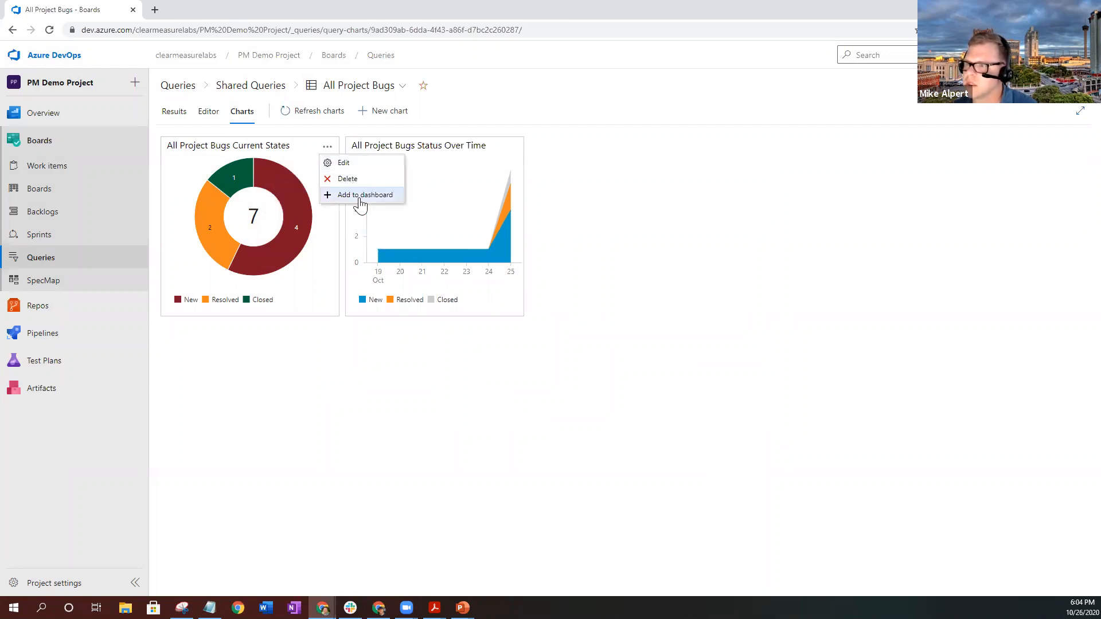
{"action": "left_click", "coordinate": [365, 194]}
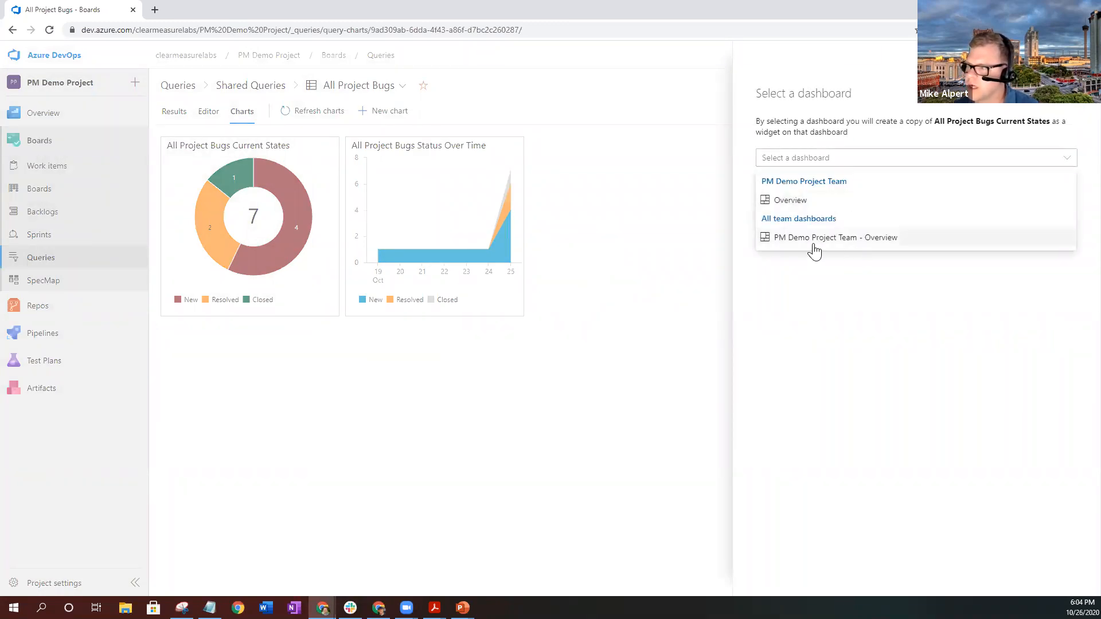
{"action": "left_click", "coordinate": [833, 238]}
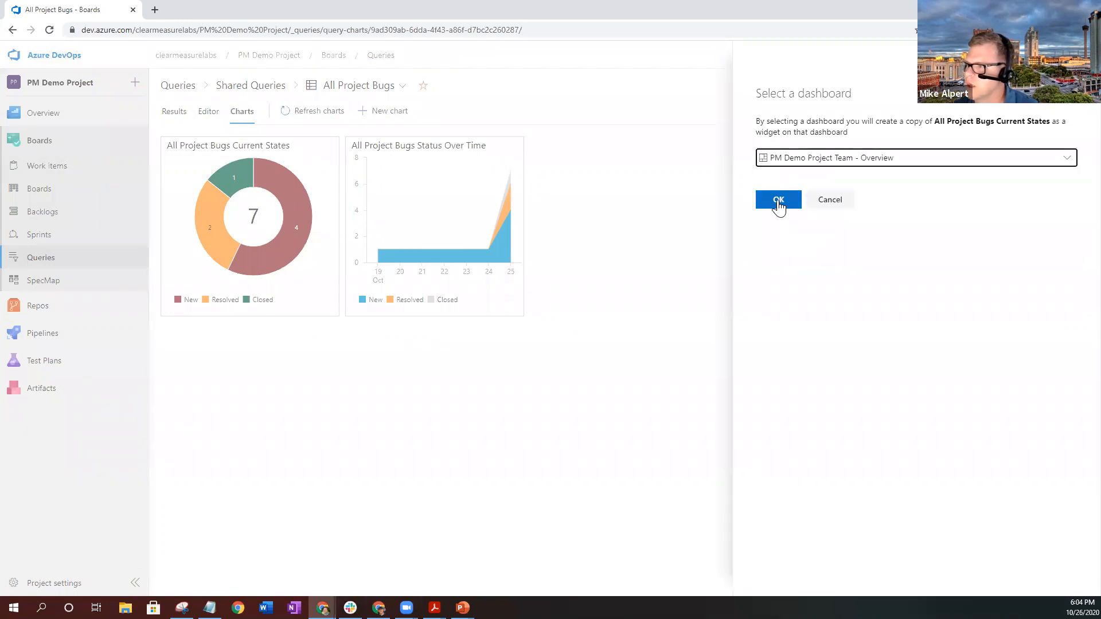
{"action": "left_click", "coordinate": [777, 200]}
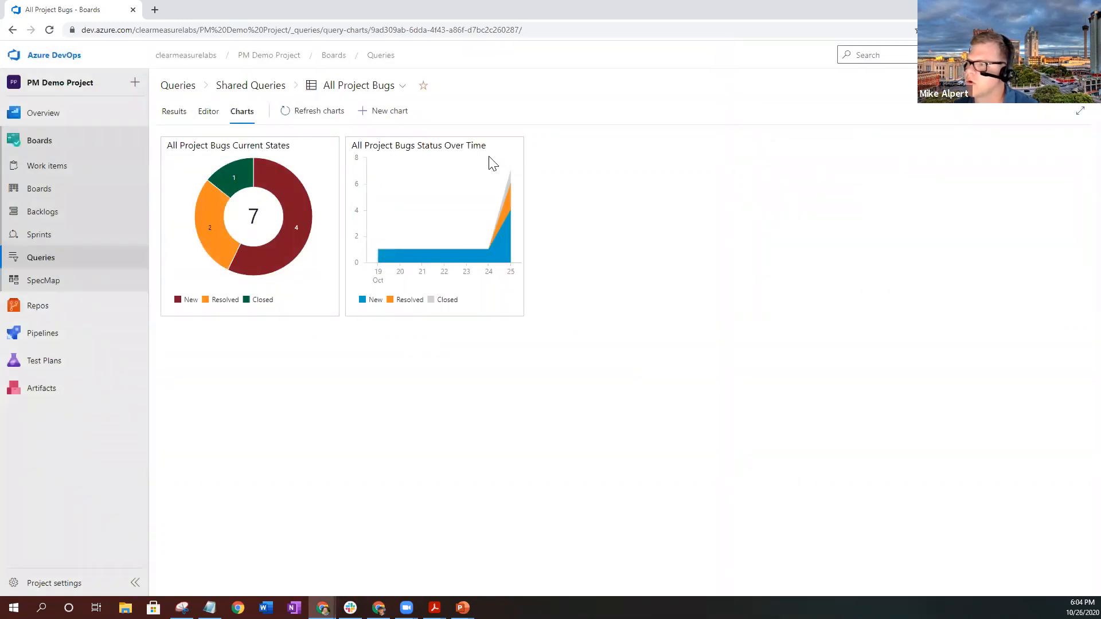
Add the Status Over Time chart to the team Overview dashboard and open the dashboard
{"action": "left_click", "coordinate": [512, 147]}
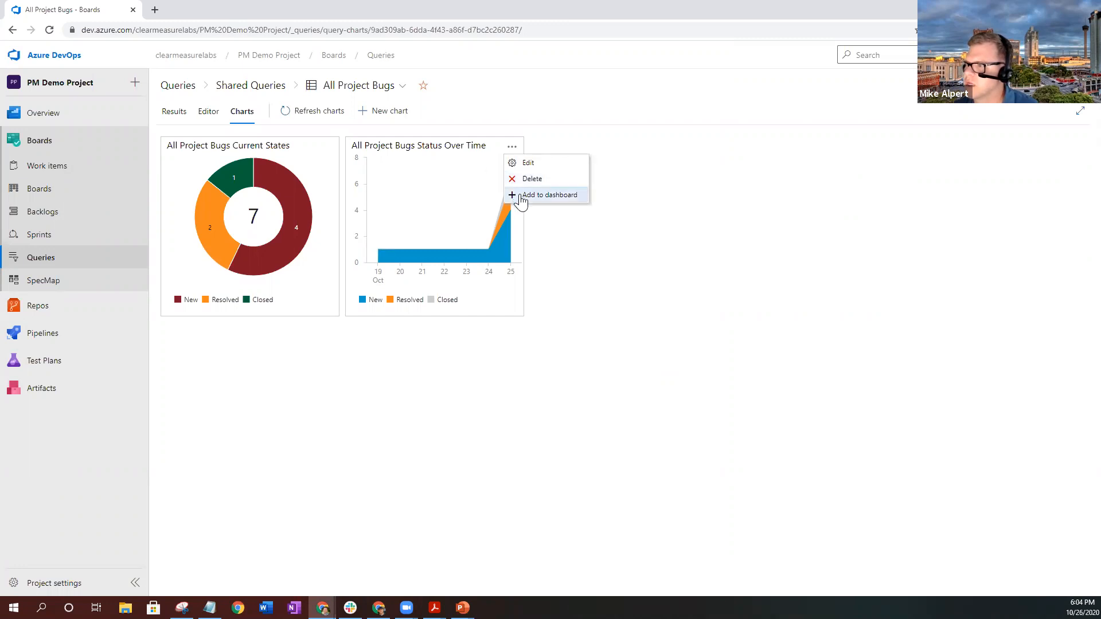
{"action": "left_click", "coordinate": [549, 194]}
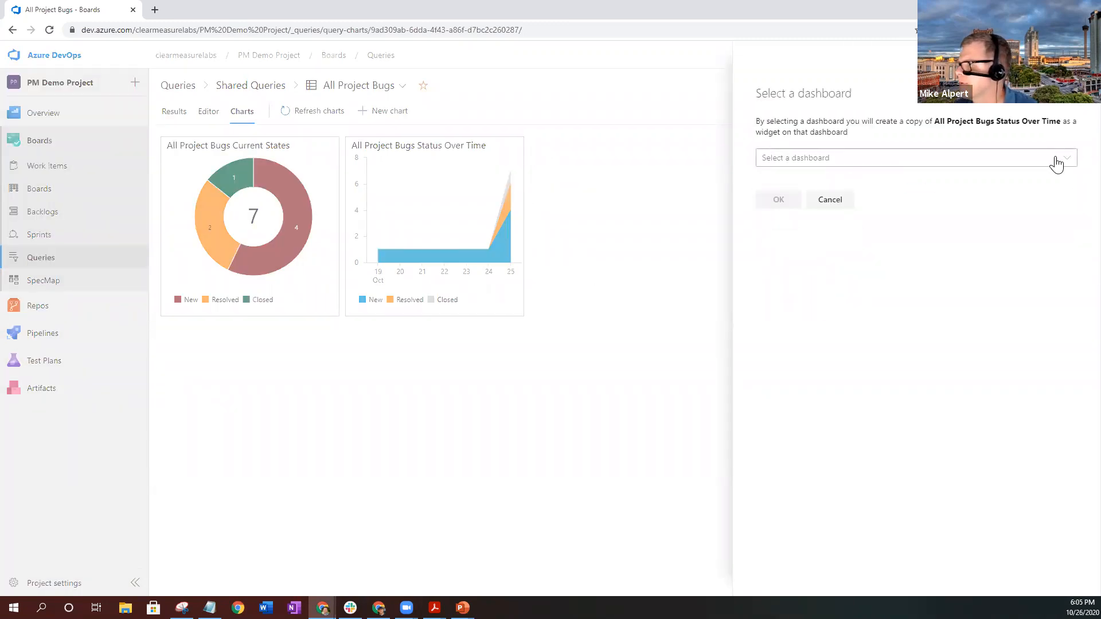
{"action": "left_click", "coordinate": [916, 157]}
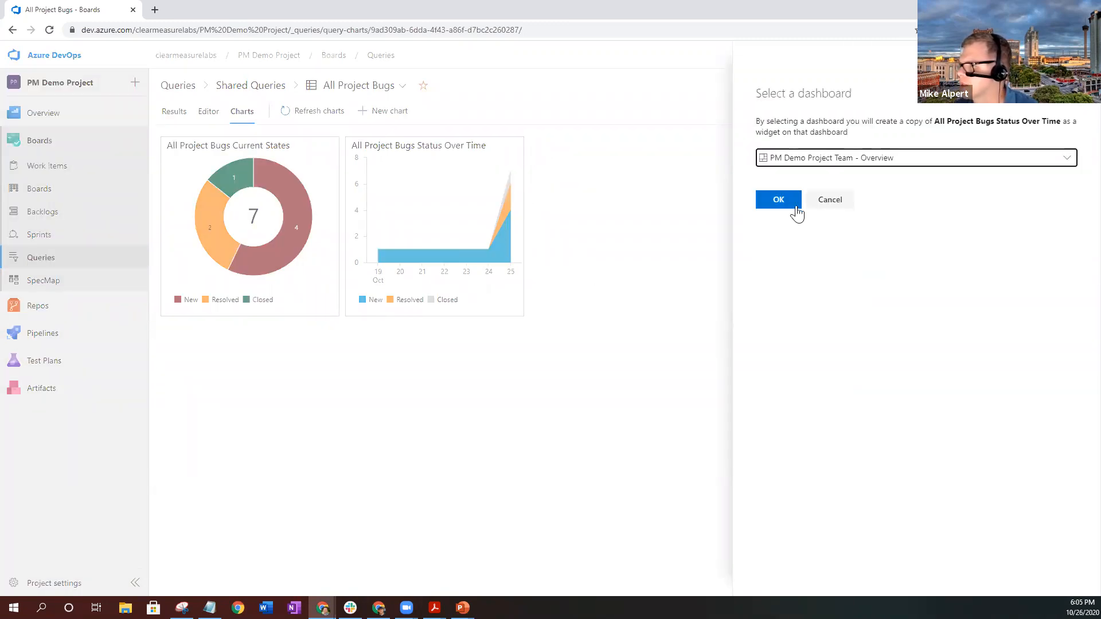
{"action": "left_click", "coordinate": [778, 200]}
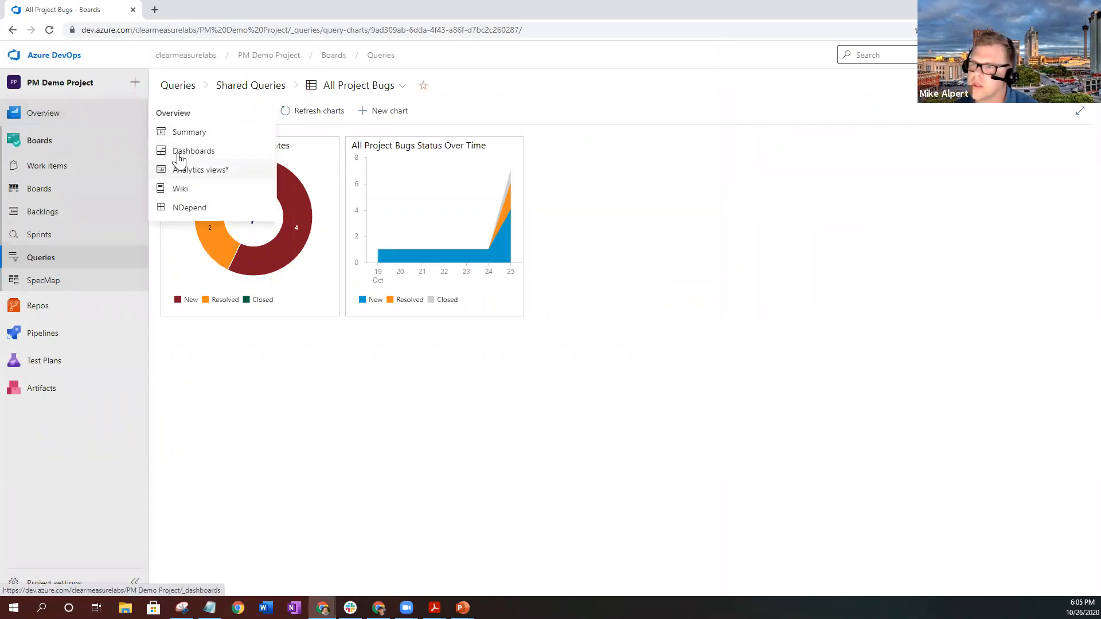
{"action": "left_click", "coordinate": [193, 150]}
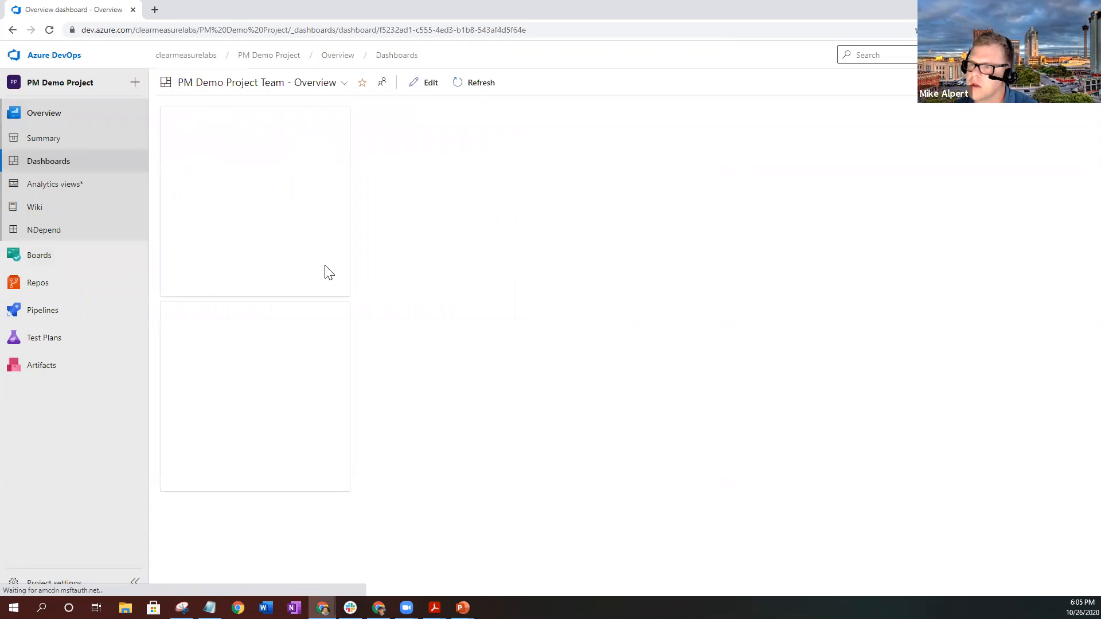